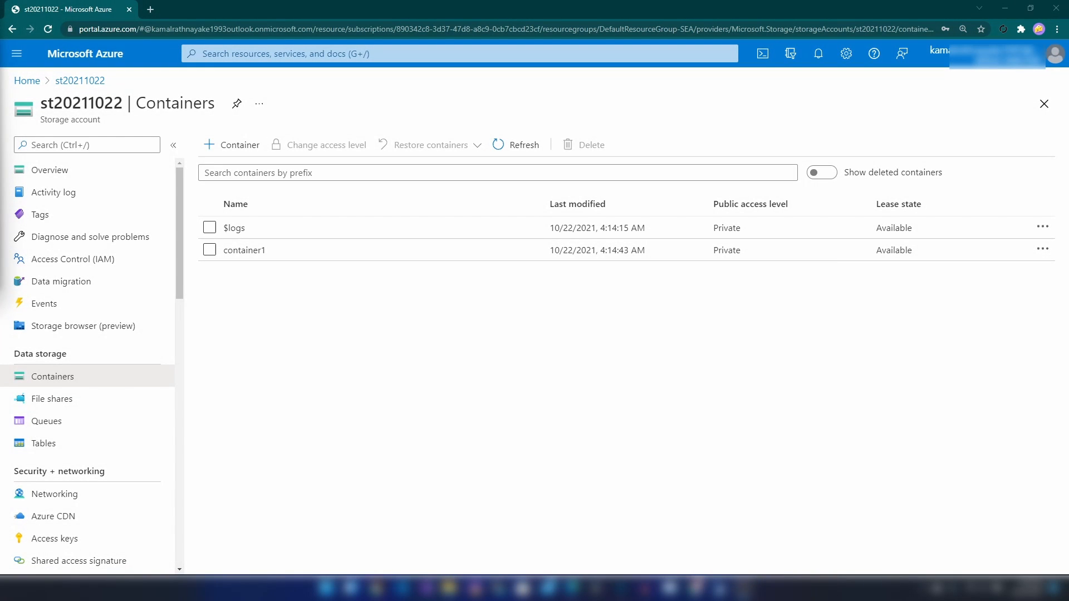
{"action": "mouse_move", "coordinate": [92, 175]}
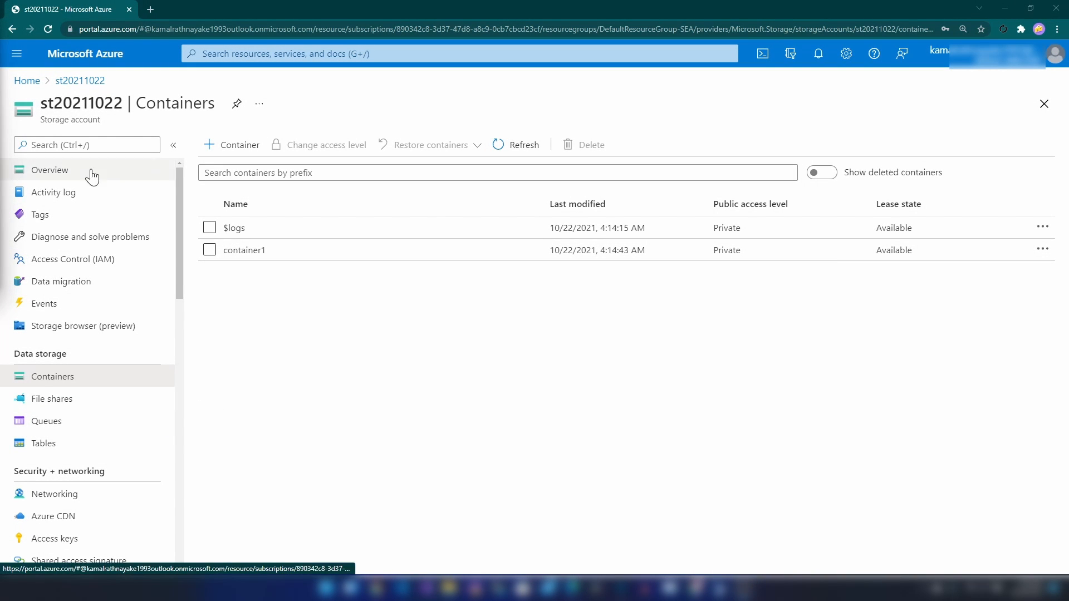
{"action": "mouse_move", "coordinate": [42, 382]}
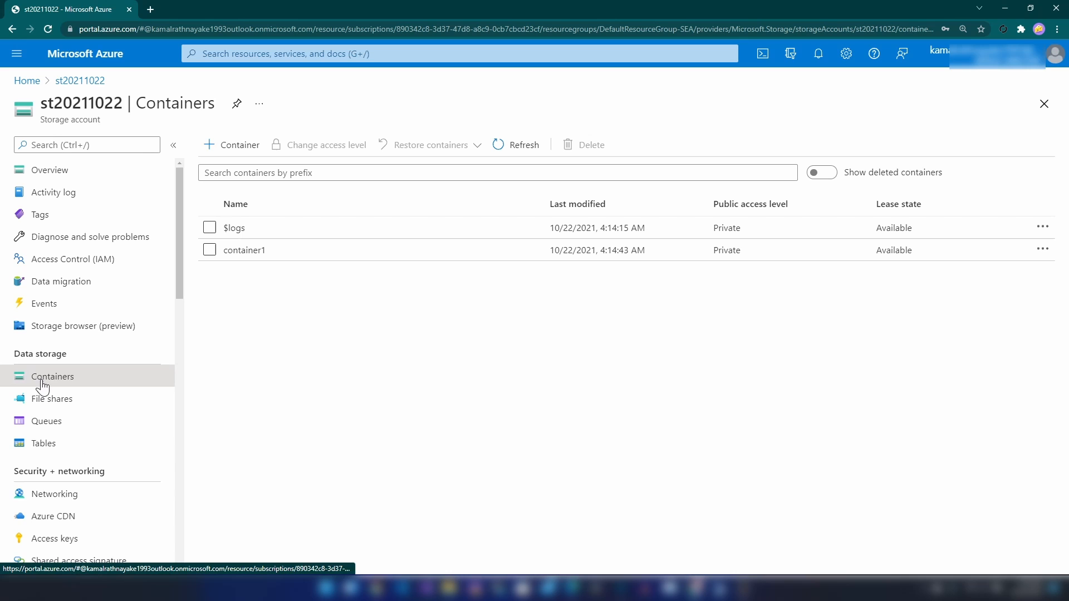
- Confirm container1 holds azure.png, then open the Default Directory overview
{"action": "left_click", "coordinate": [244, 249]}
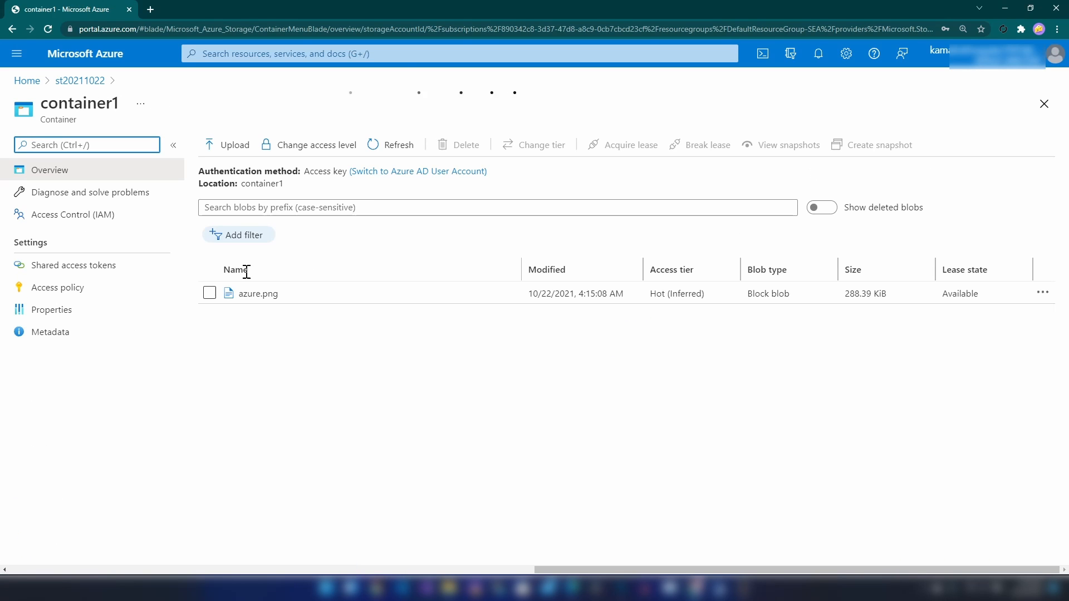
{"action": "mouse_move", "coordinate": [376, 300]}
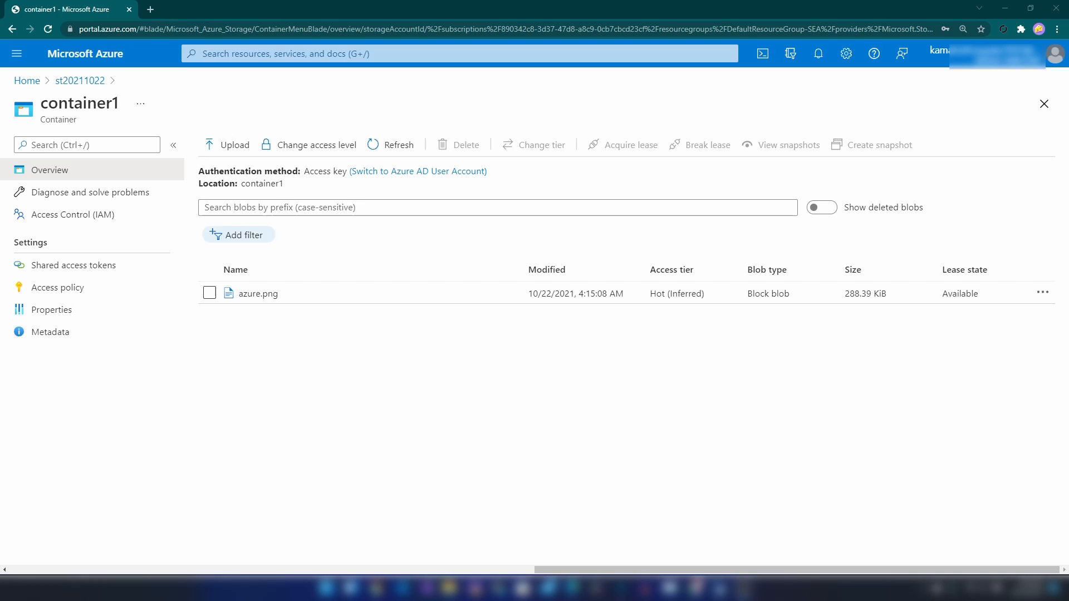
{"action": "left_click", "coordinate": [478, 28]}
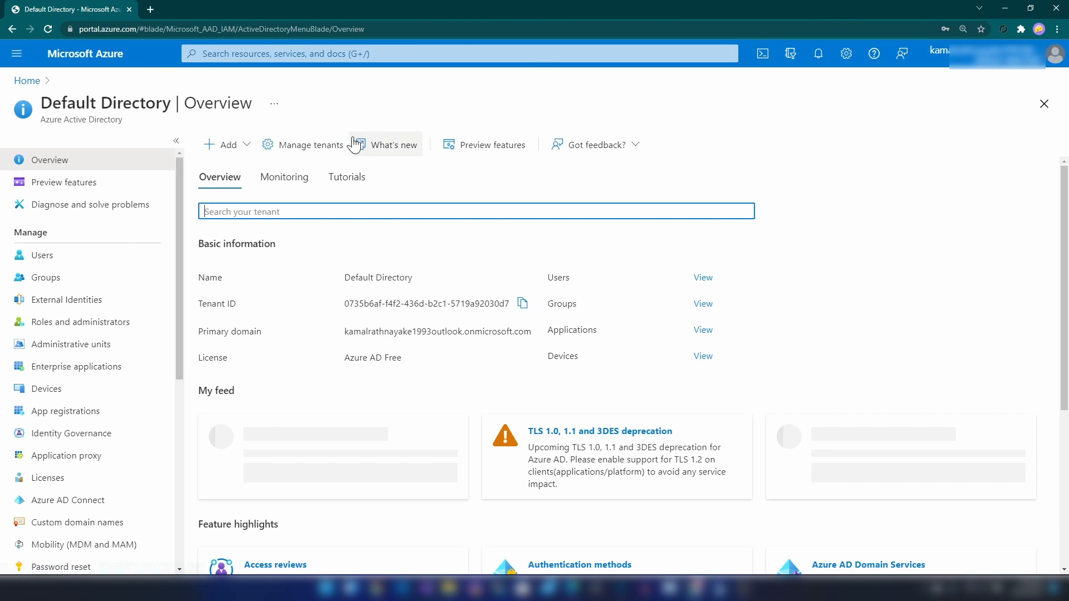
- Start a new user with user name 'john' and name 'JohnD'
{"action": "left_click", "coordinate": [42, 254]}
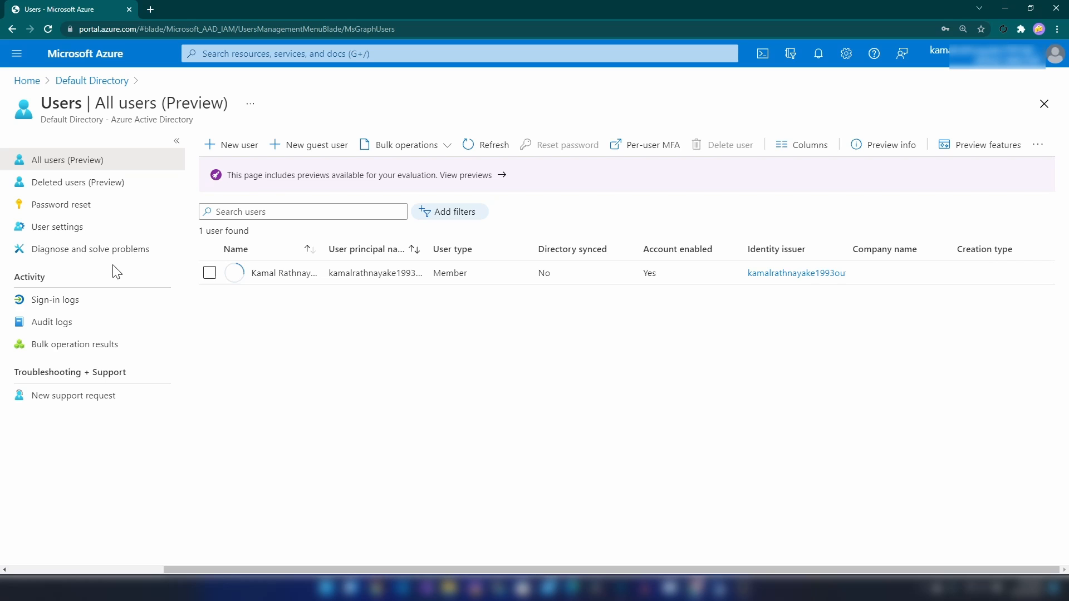
{"action": "left_click", "coordinate": [239, 145]}
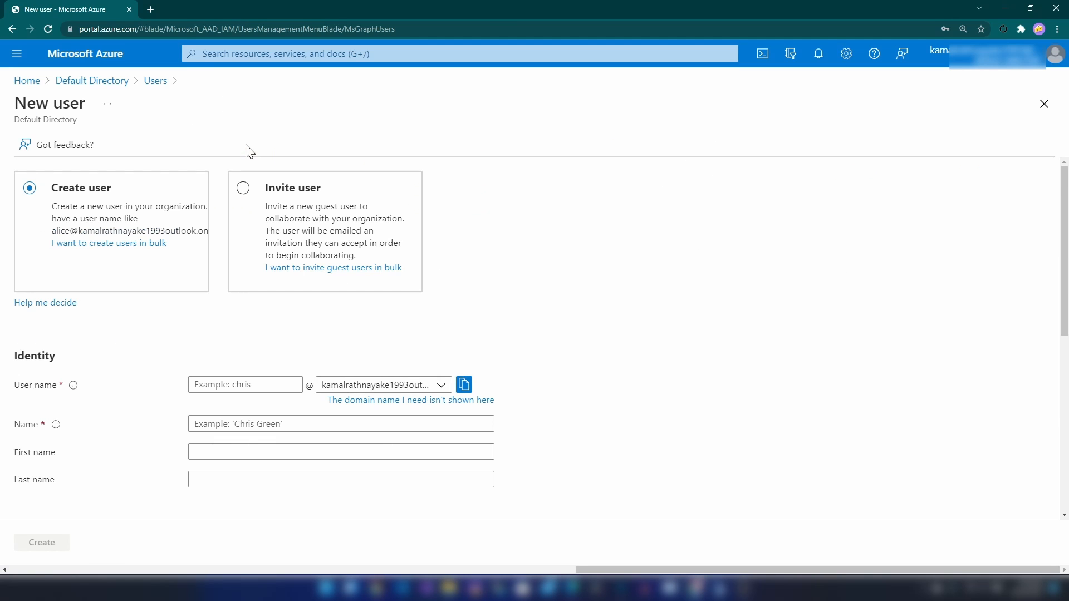
{"action": "scroll", "scroll_direction": "down", "scroll_amount": 3}
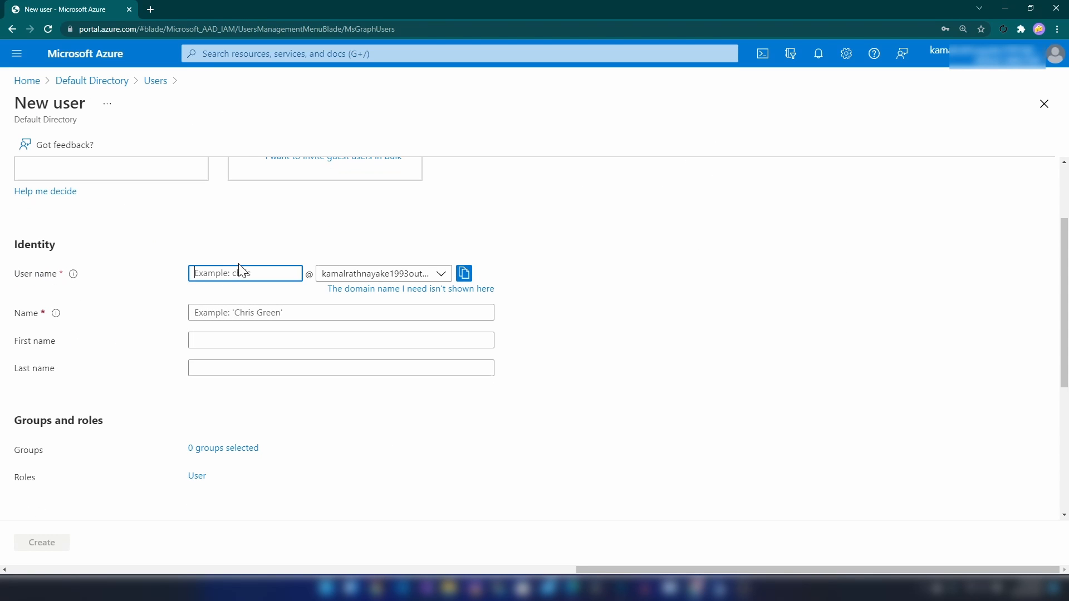
{"action": "type", "text": "john"}
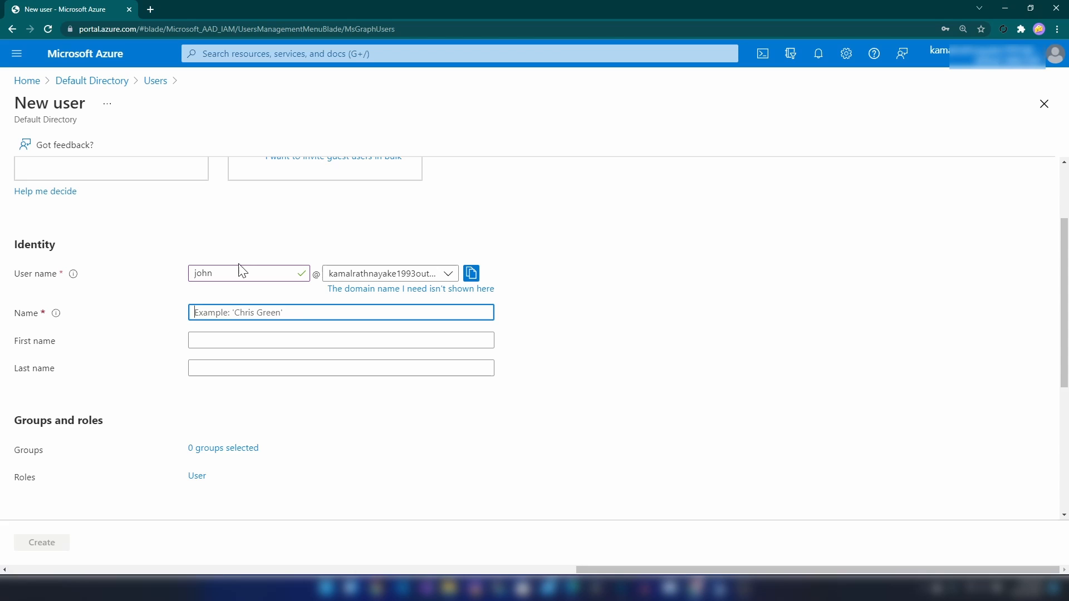
{"action": "type", "text": "JohnD"}
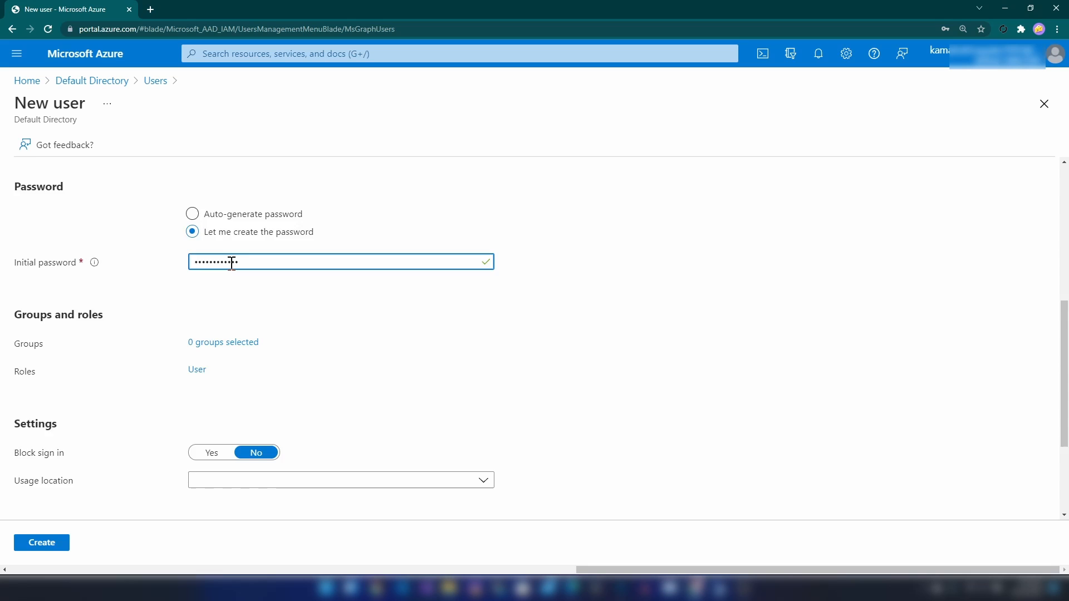
- Create the JohnD user account and dismiss the confirmation notification
{"action": "scroll", "scroll_direction": "down", "scroll_amount": 3}
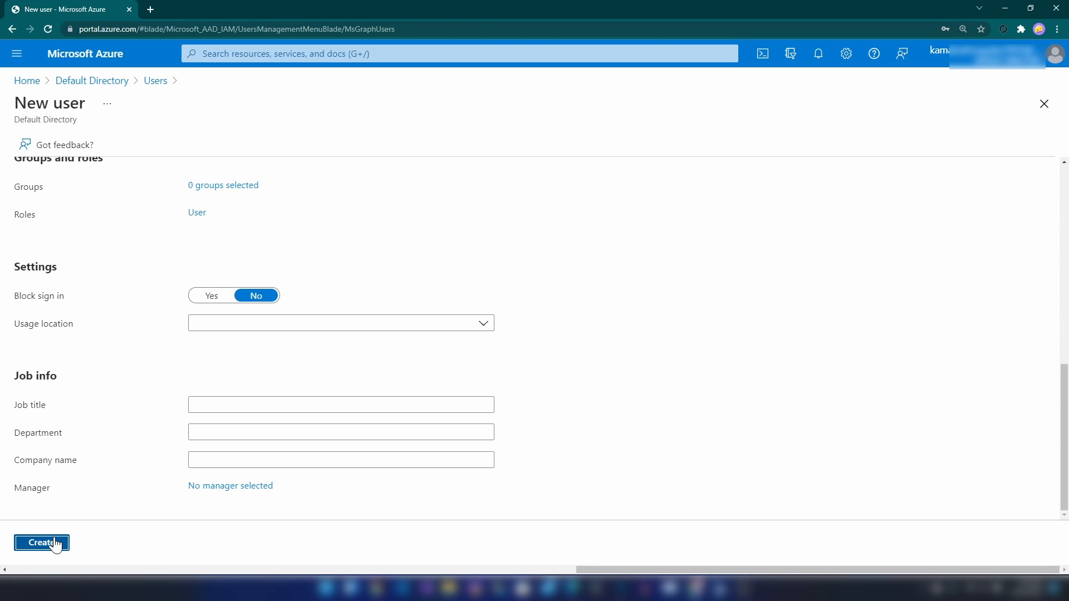
{"action": "left_click", "coordinate": [42, 543]}
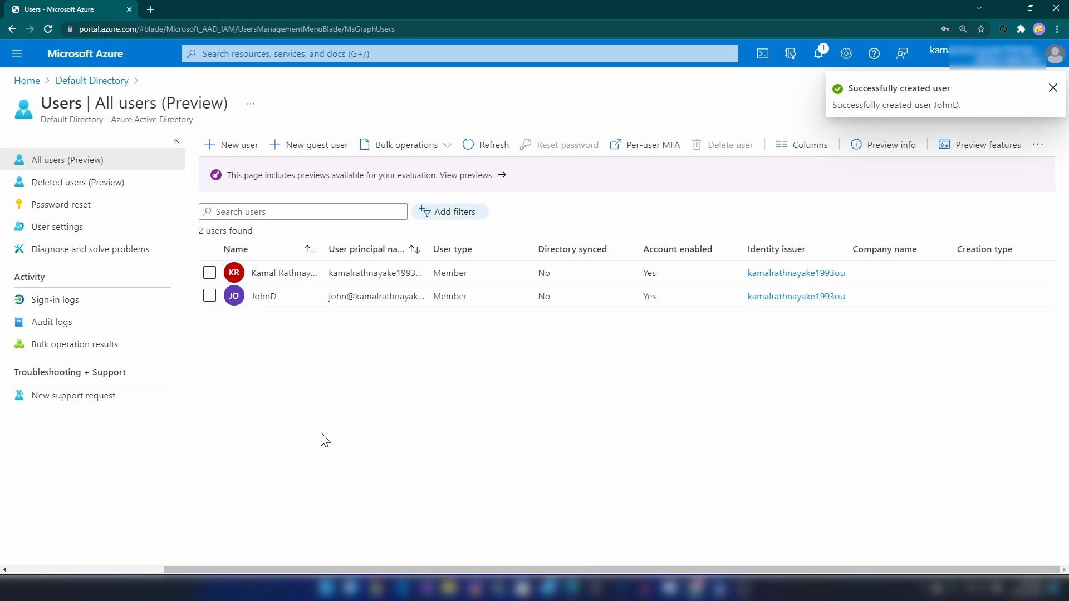
{"action": "left_click", "coordinate": [1051, 87]}
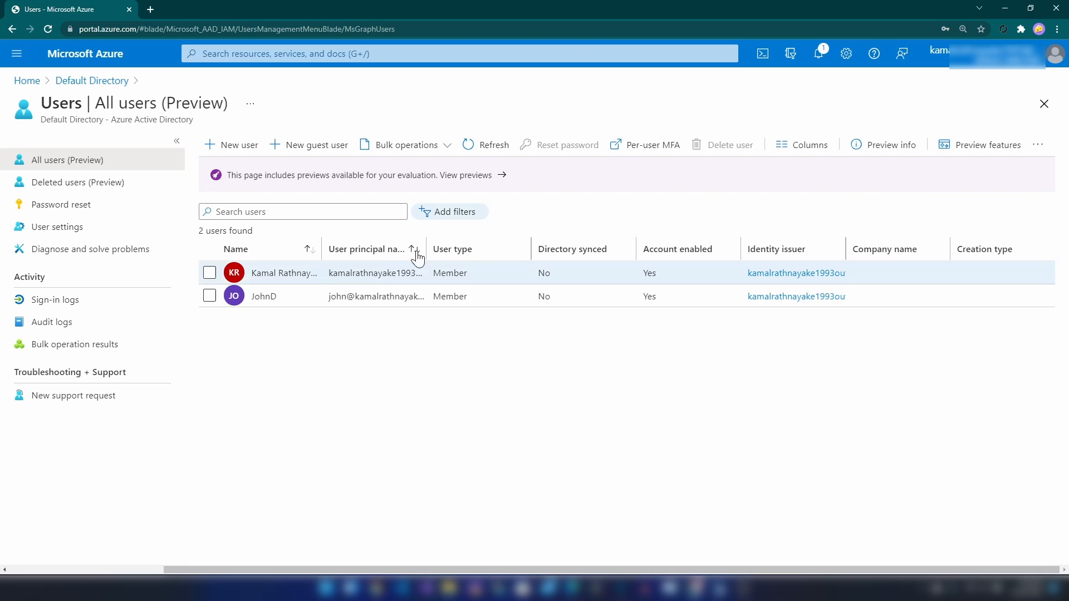
- Open JohnD's profile and select its user principal name for copying
{"action": "left_click", "coordinate": [263, 295]}
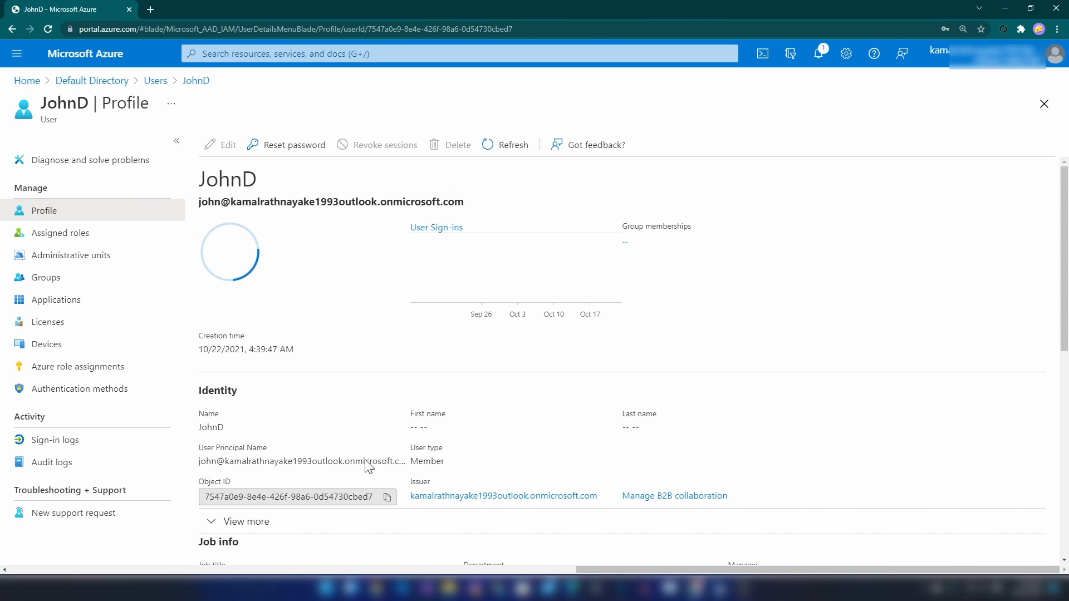
{"action": "double_click", "coordinate": [300, 461]}
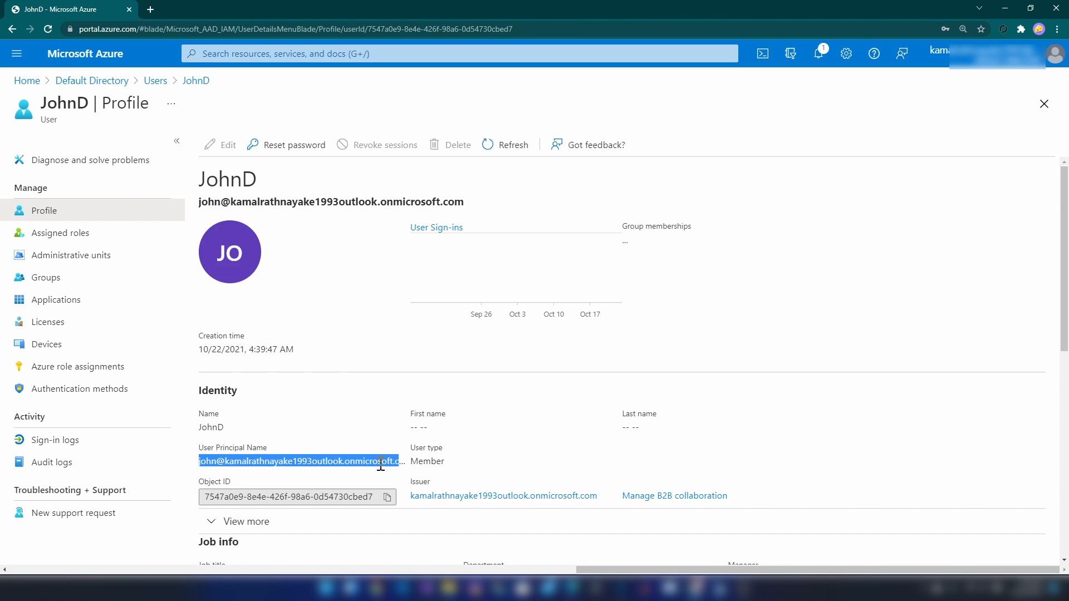
{"action": "mouse_move", "coordinate": [314, 434]}
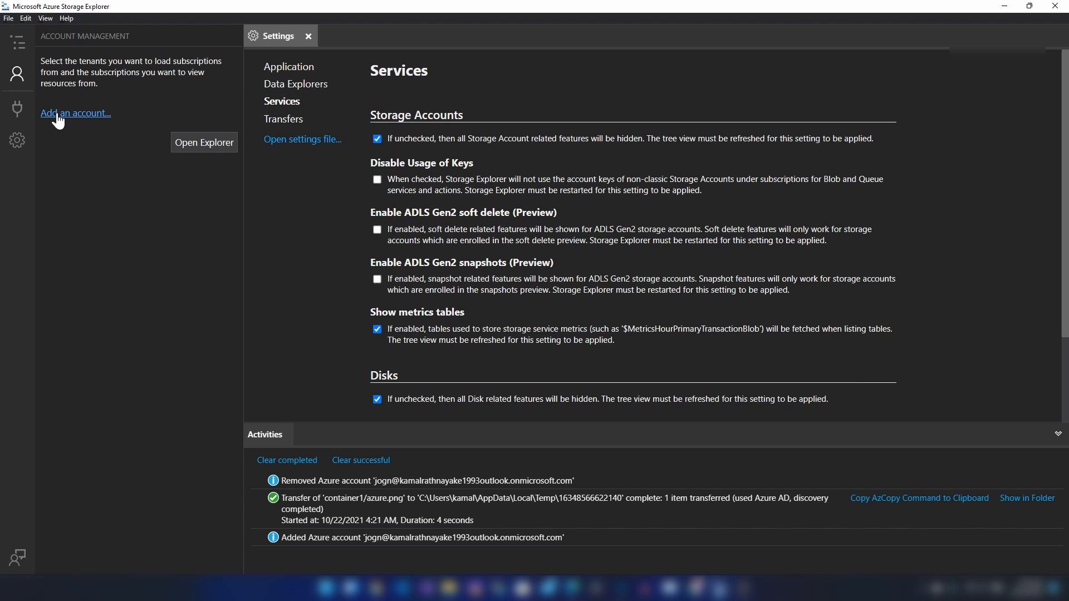
- Add an Azure subscription account in Storage Explorer using the global Azure environment
{"action": "left_click", "coordinate": [75, 113]}
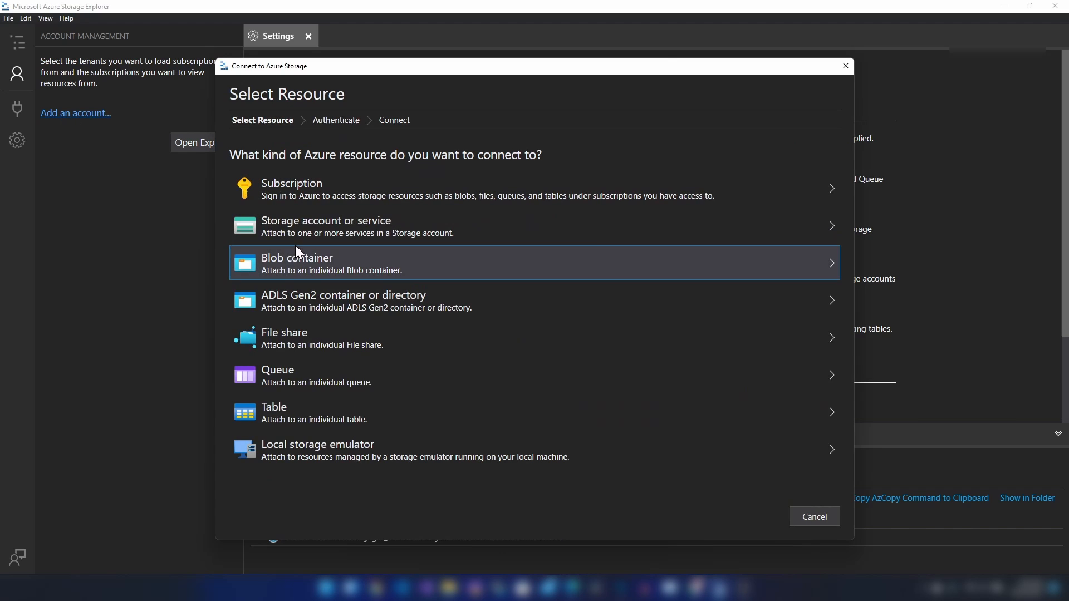
{"action": "left_click", "coordinate": [477, 189]}
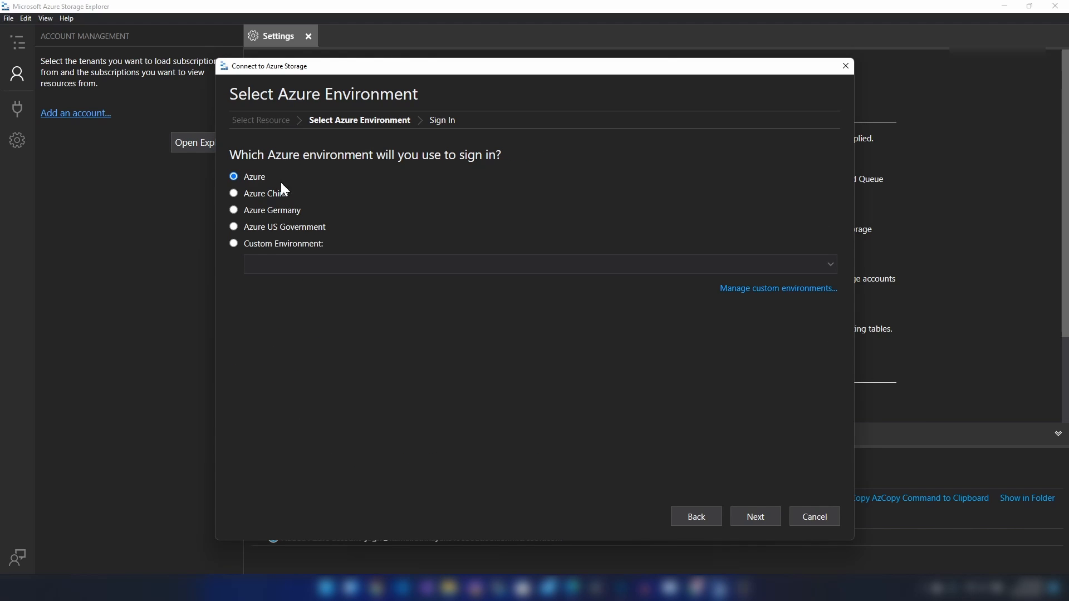
{"action": "mouse_move", "coordinate": [698, 334]}
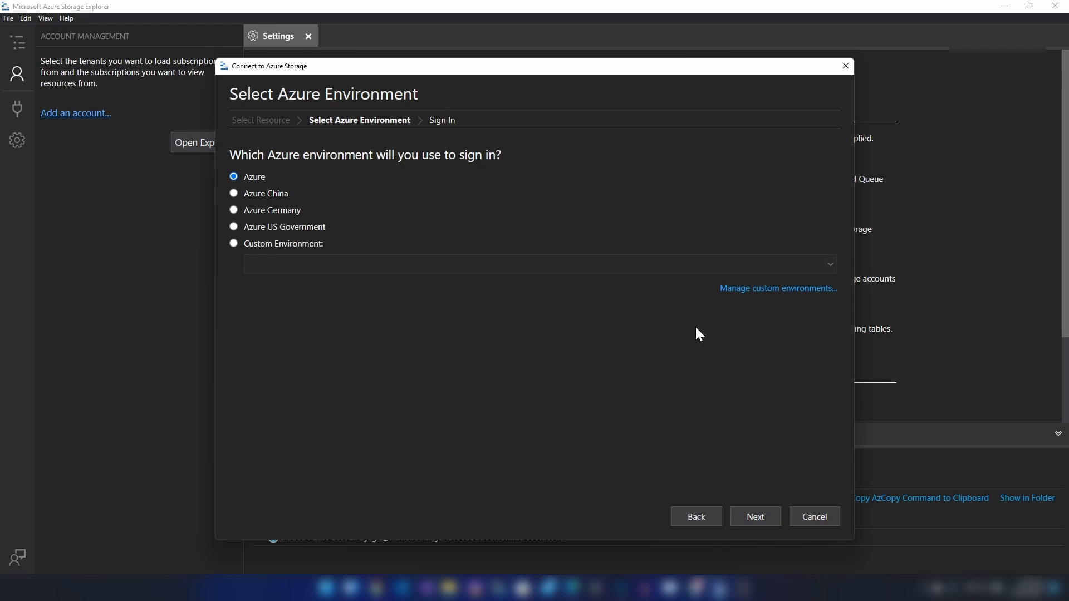
{"action": "left_click", "coordinate": [754, 516]}
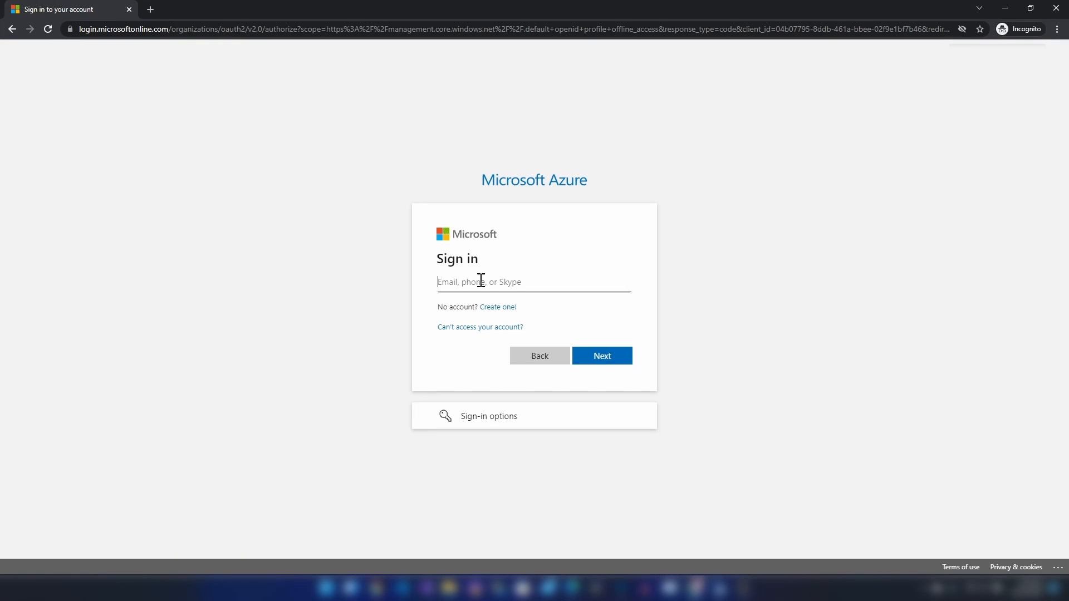
- Sign in as JohnD with the initial password
{"action": "left_click", "coordinate": [527, 432]}
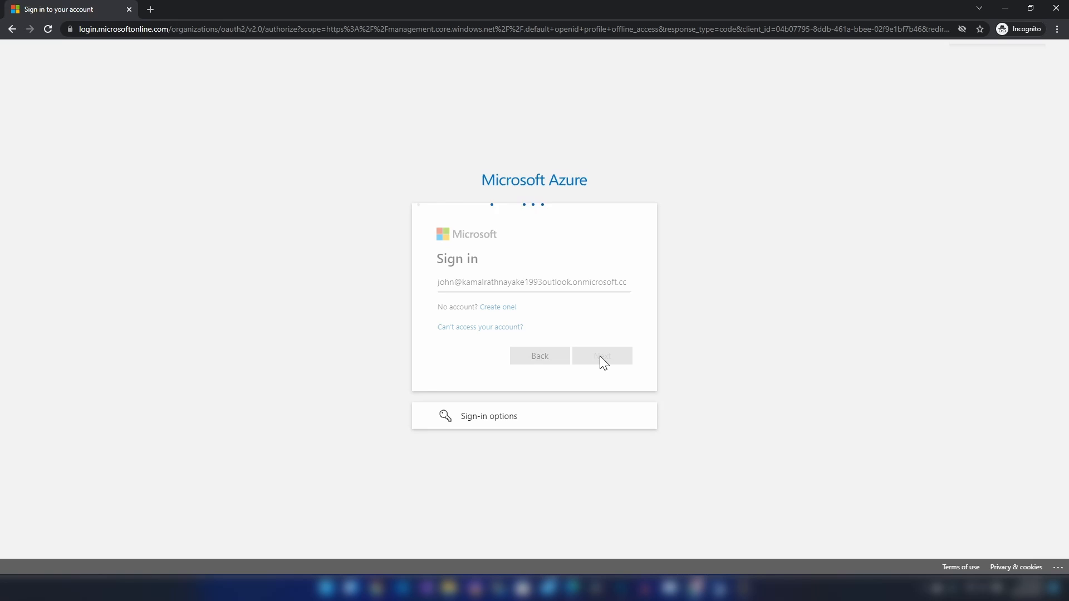
{"action": "left_click", "coordinate": [601, 356]}
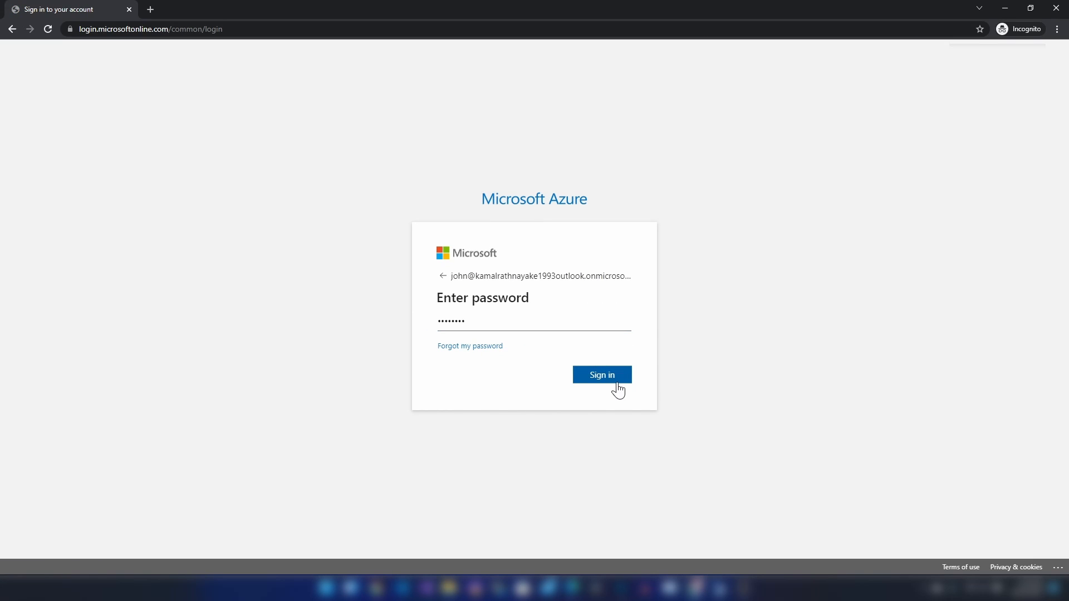
{"action": "left_click", "coordinate": [601, 375]}
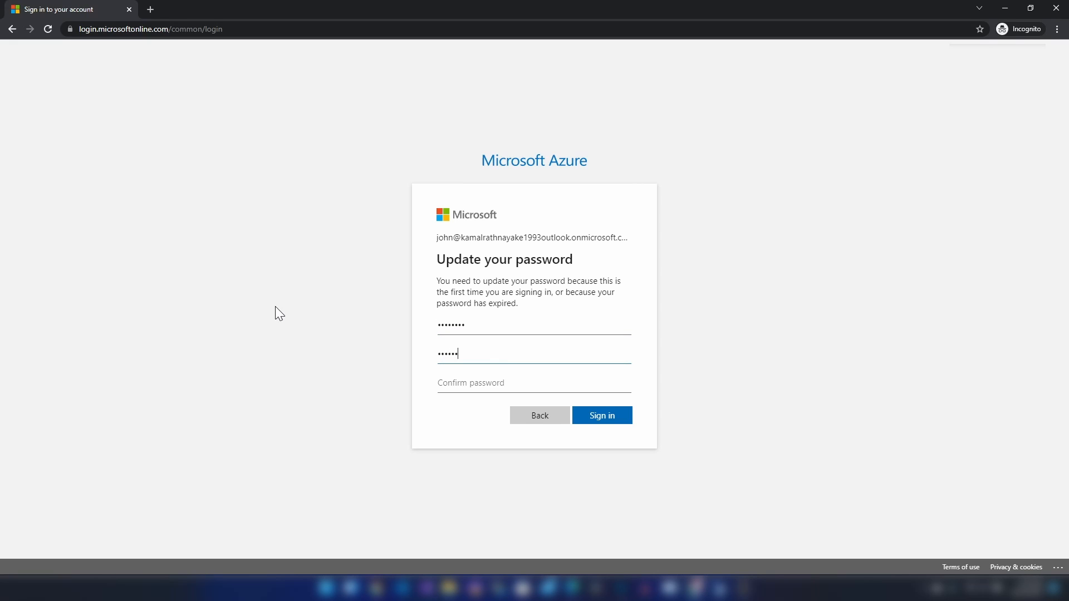
- Set and confirm JohnD's new password, skipping the security setup for now
{"action": "left_click", "coordinate": [600, 415]}
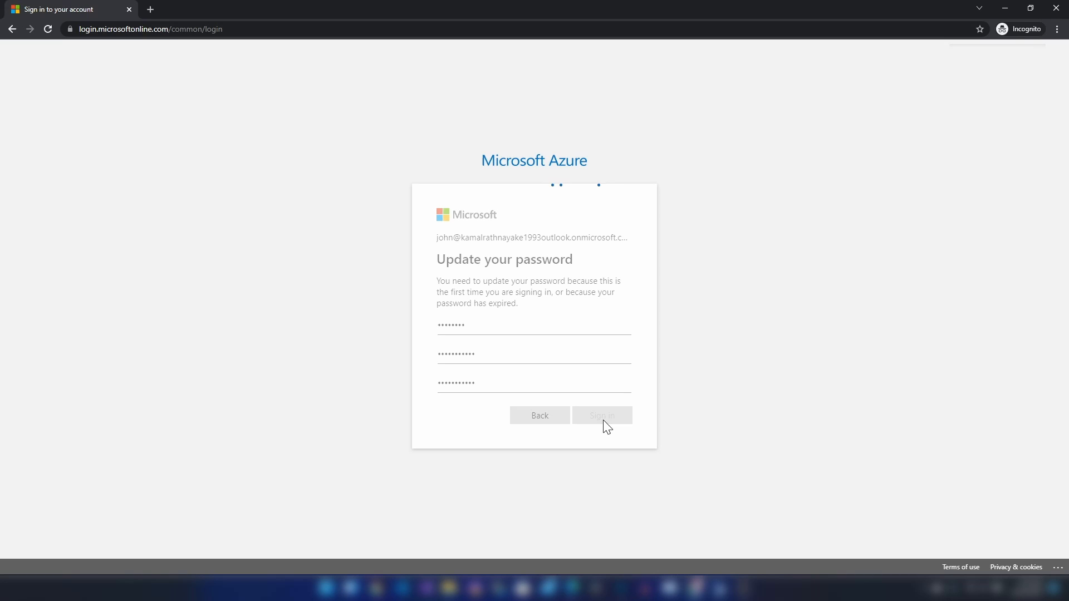
{"action": "left_click", "coordinate": [601, 415]}
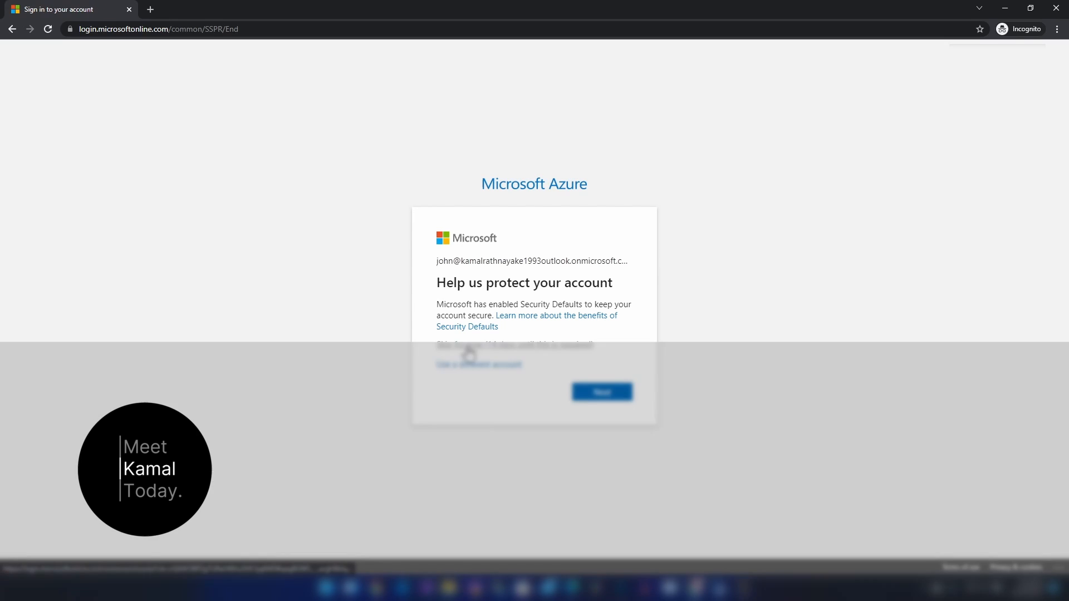
{"action": "left_click", "coordinate": [601, 392]}
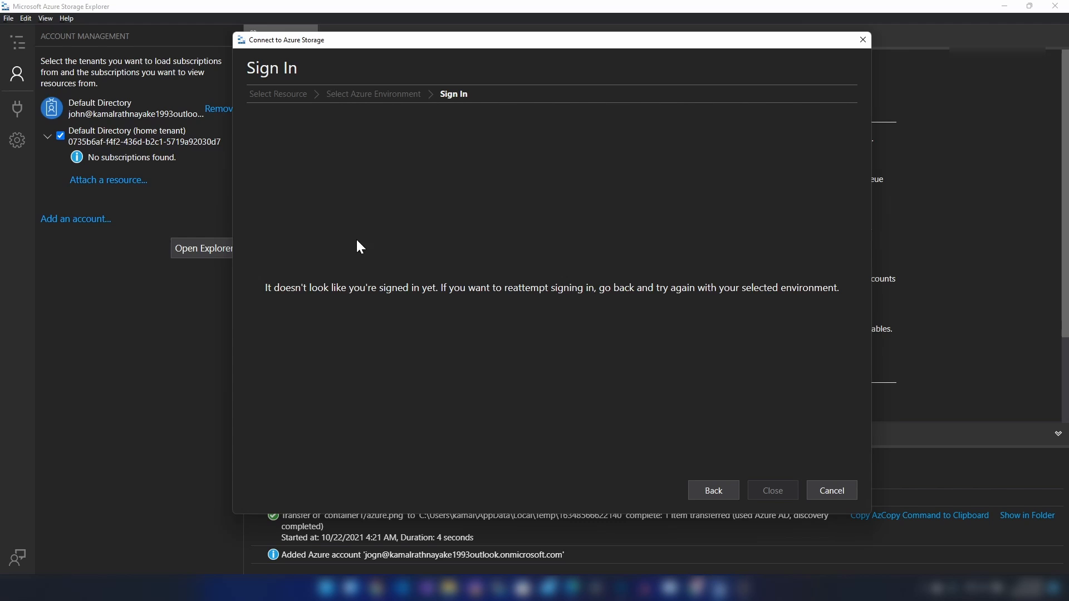
- Cancel the Connect to Azure Storage dialog, clear completed activities, and return to the portal
{"action": "left_click", "coordinate": [830, 490]}
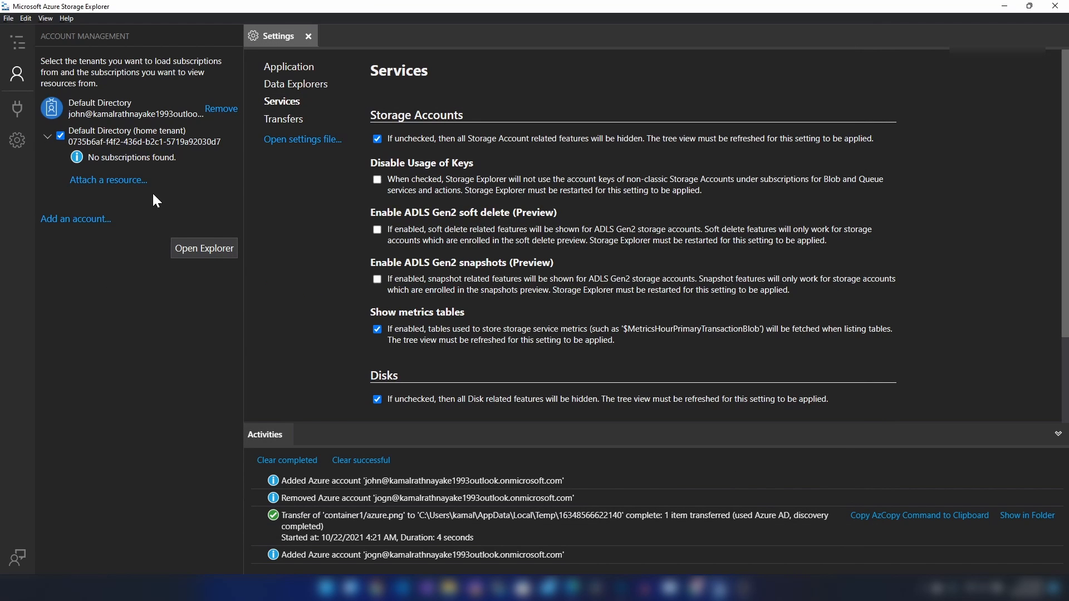
{"action": "mouse_move", "coordinate": [94, 157]}
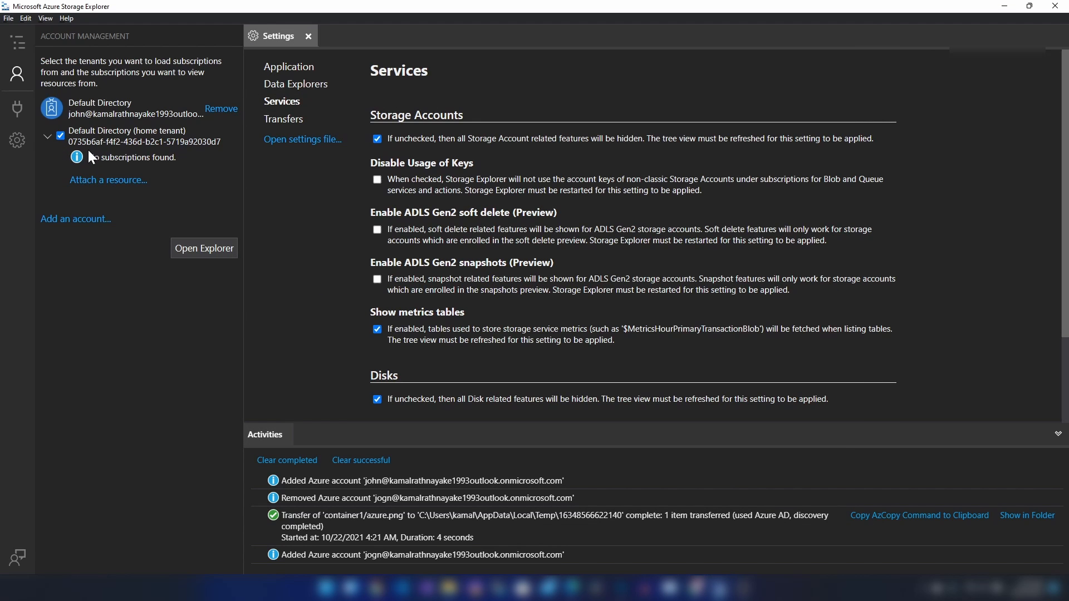
{"action": "left_click", "coordinate": [286, 459]}
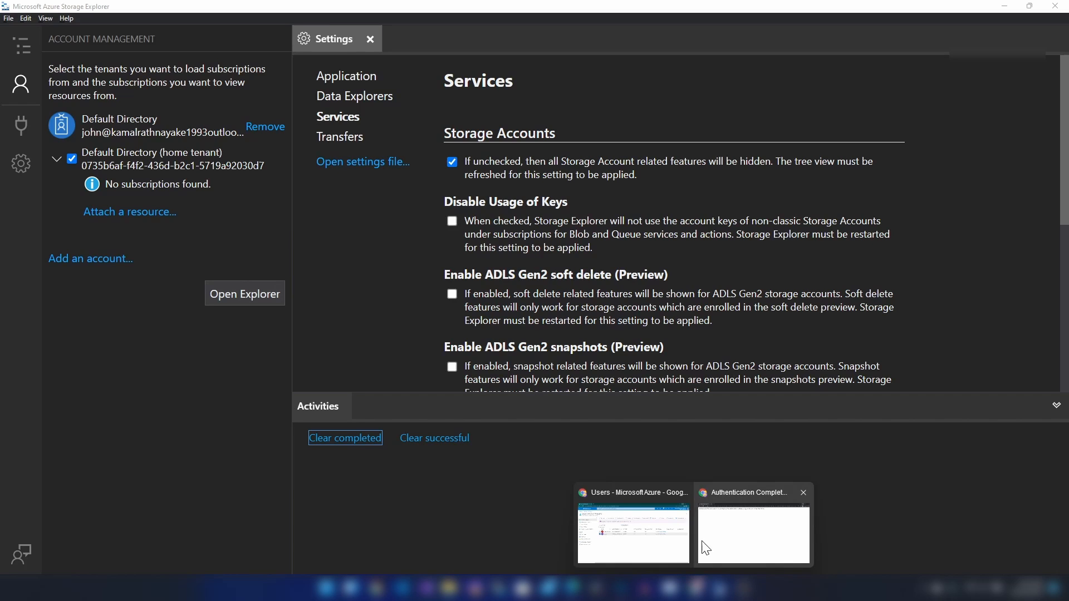
{"action": "left_click", "coordinate": [631, 532]}
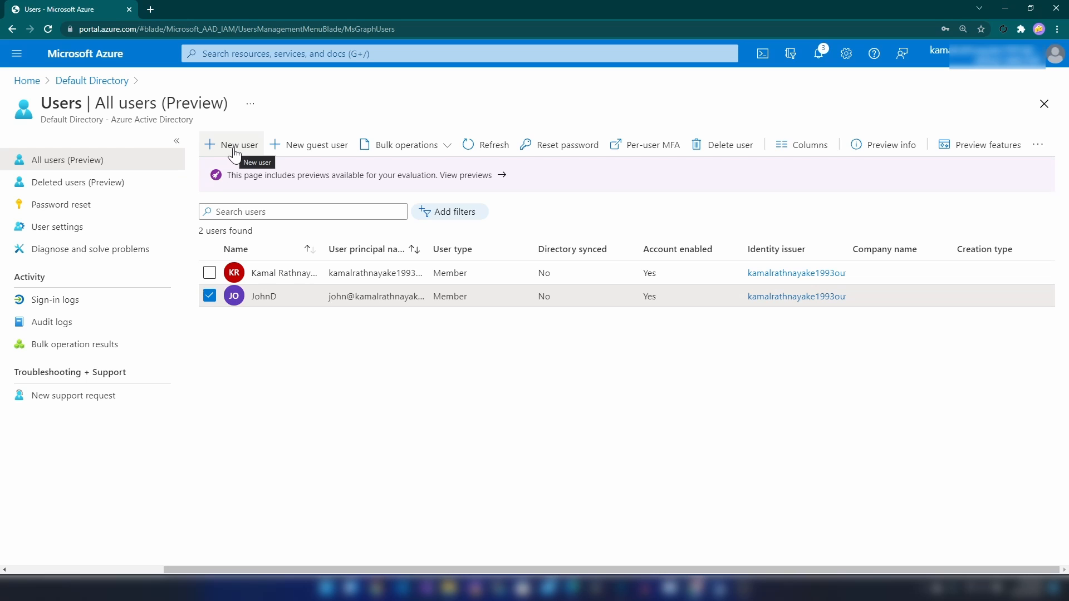
{"action": "mouse_move", "coordinate": [225, 148]}
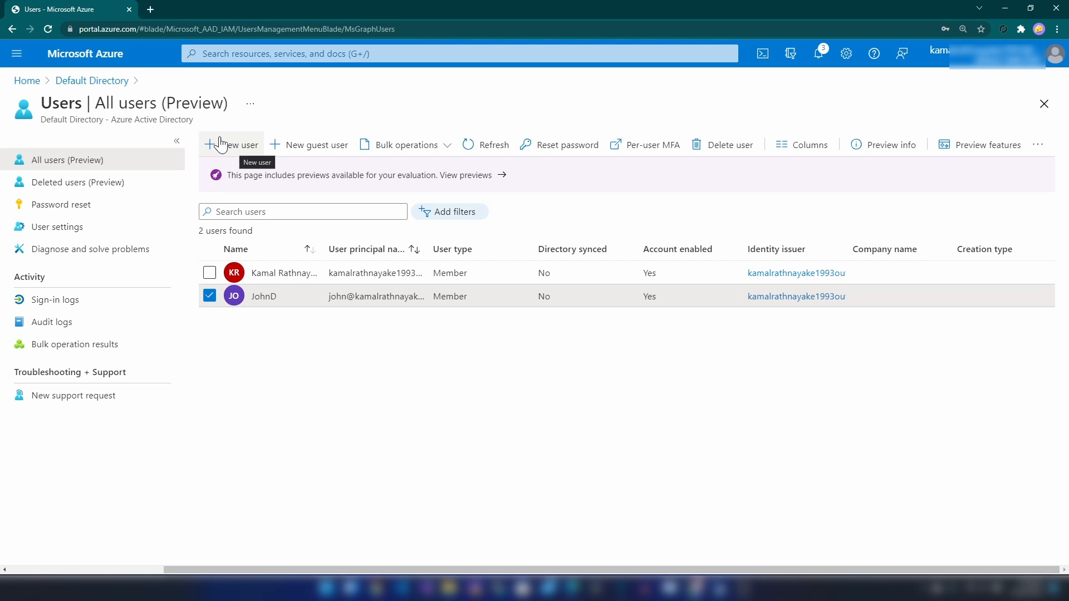
- Open st20211022 from Home's recent resources and go to Access Control (IAM)
{"action": "left_click", "coordinate": [27, 80]}
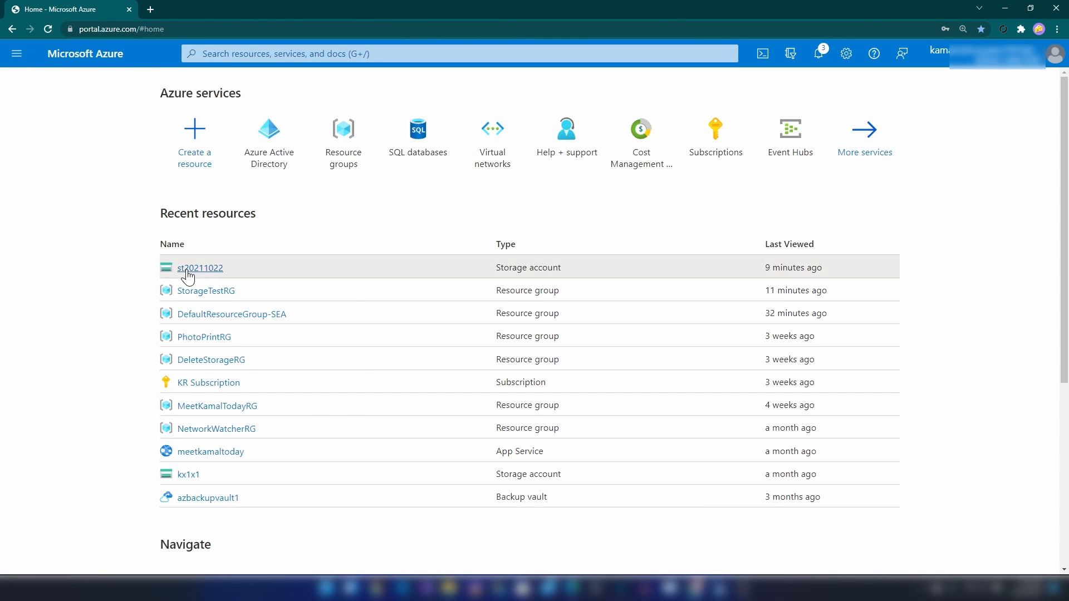
{"action": "left_click", "coordinate": [200, 268]}
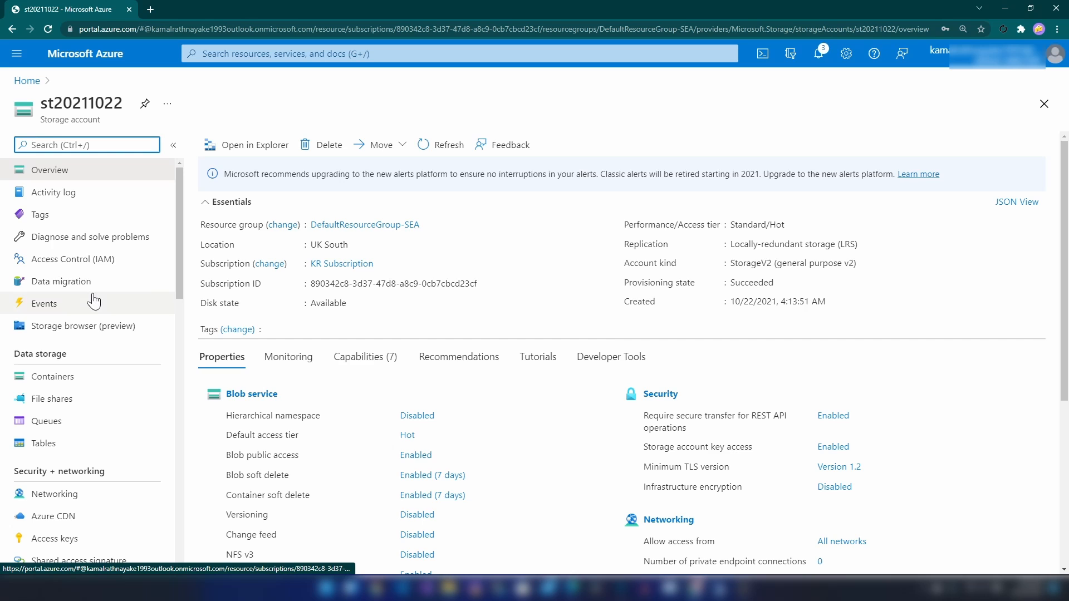
{"action": "left_click", "coordinate": [71, 258]}
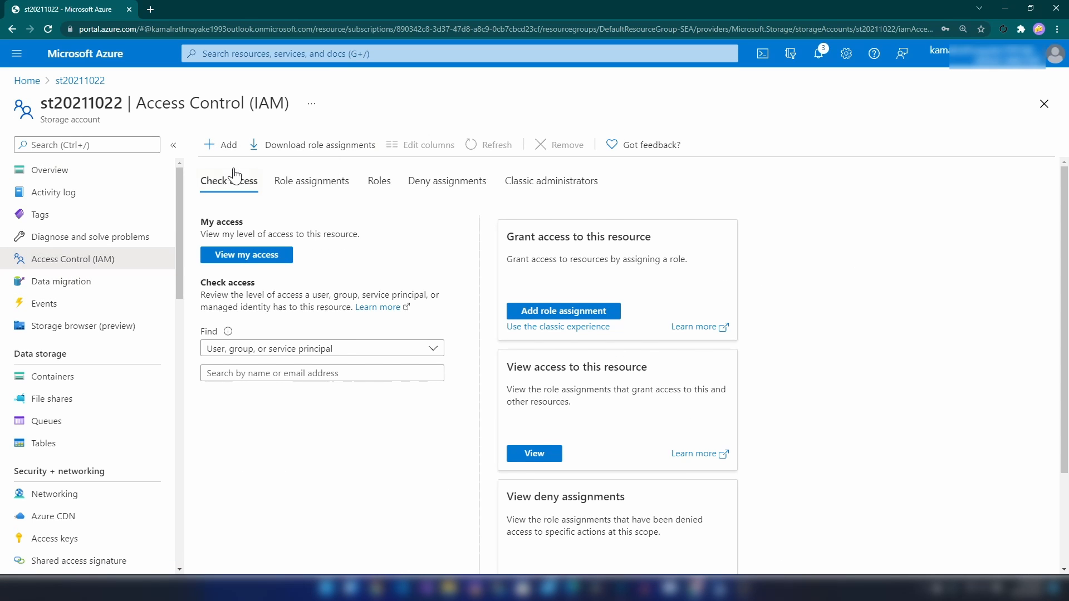
- Start a Reader role assignment on st20211022 and select JohnD as member
{"action": "left_click", "coordinate": [562, 311]}
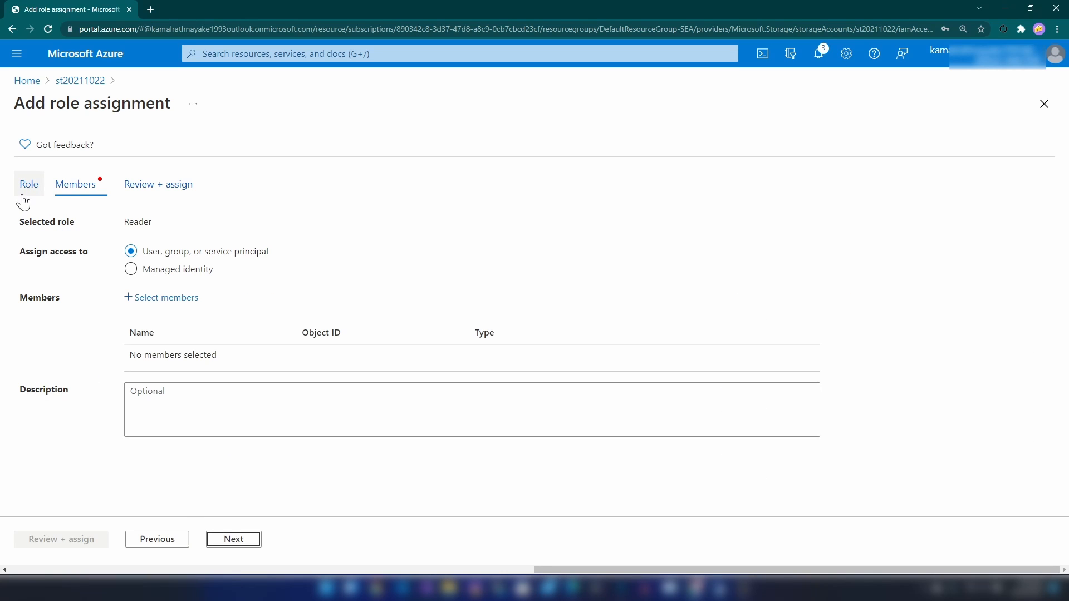
{"action": "mouse_move", "coordinate": [27, 191]}
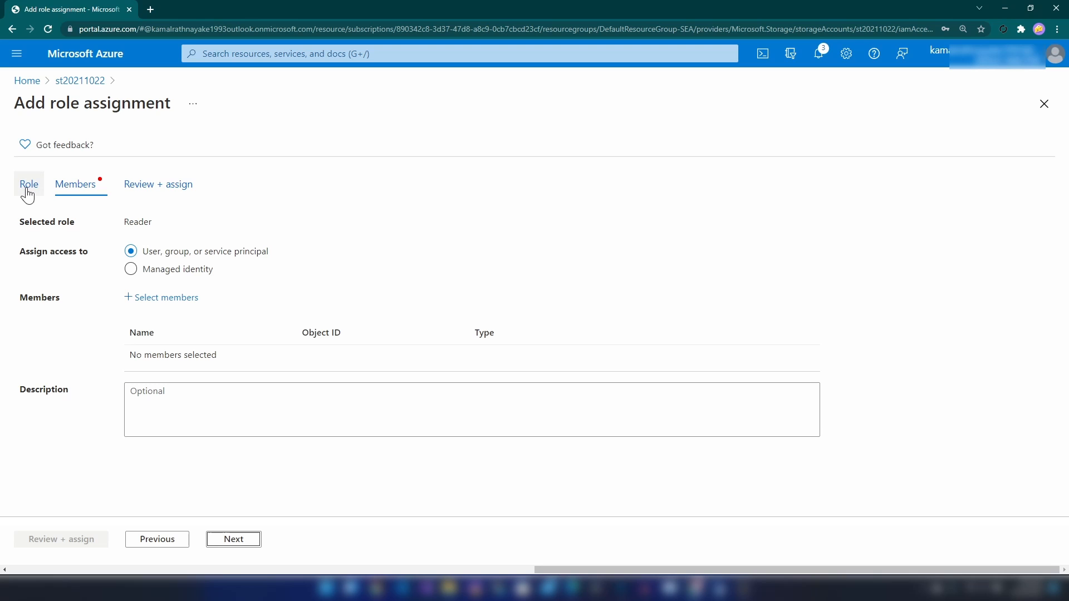
{"action": "mouse_move", "coordinate": [166, 297]}
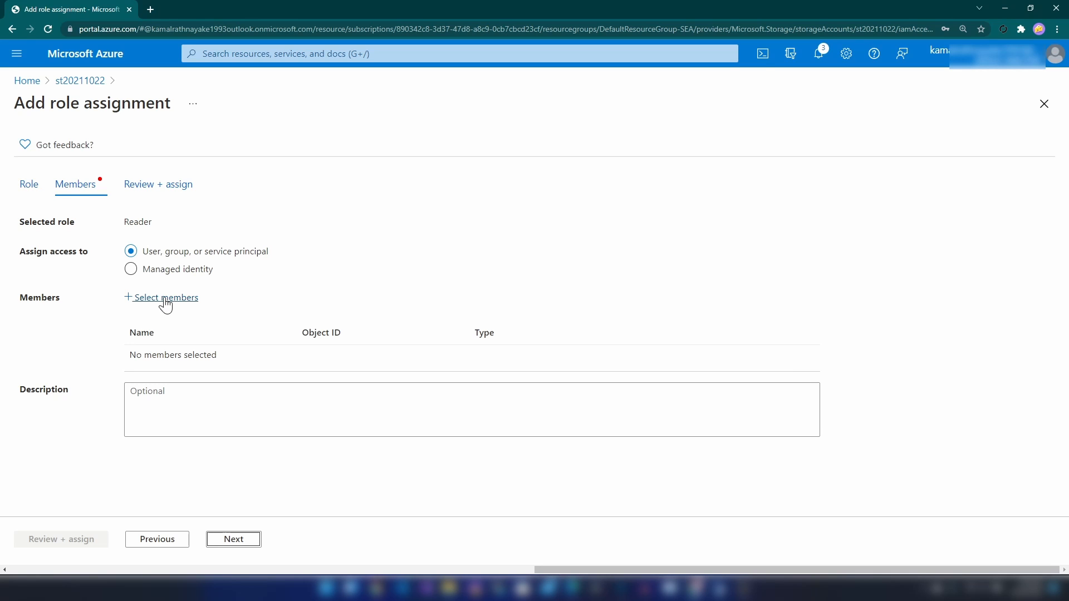
{"action": "left_click", "coordinate": [166, 298]}
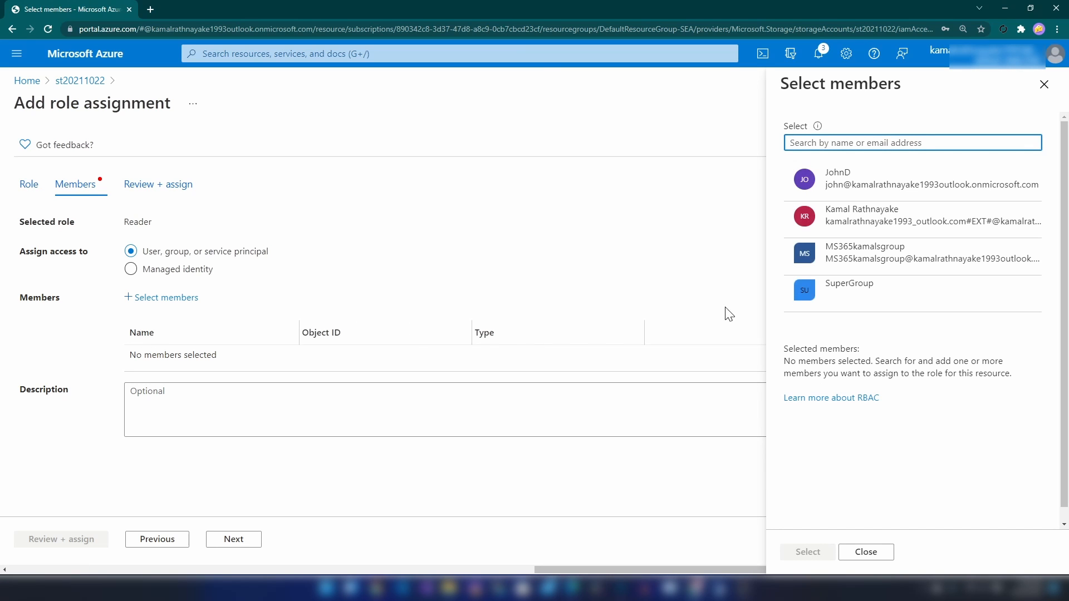
{"action": "left_click", "coordinate": [886, 178]}
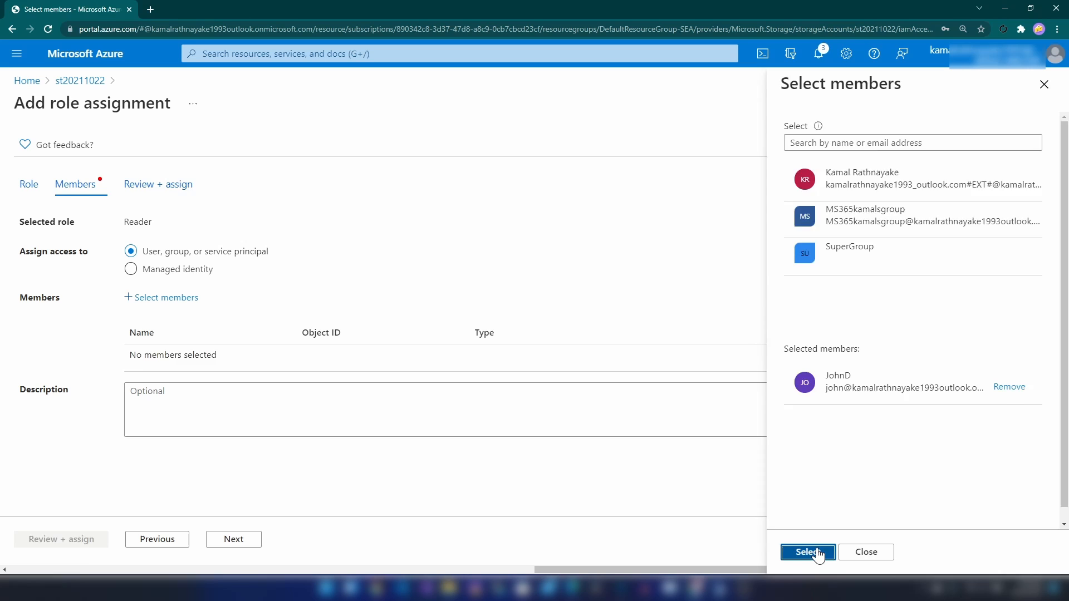
{"action": "left_click", "coordinate": [807, 552]}
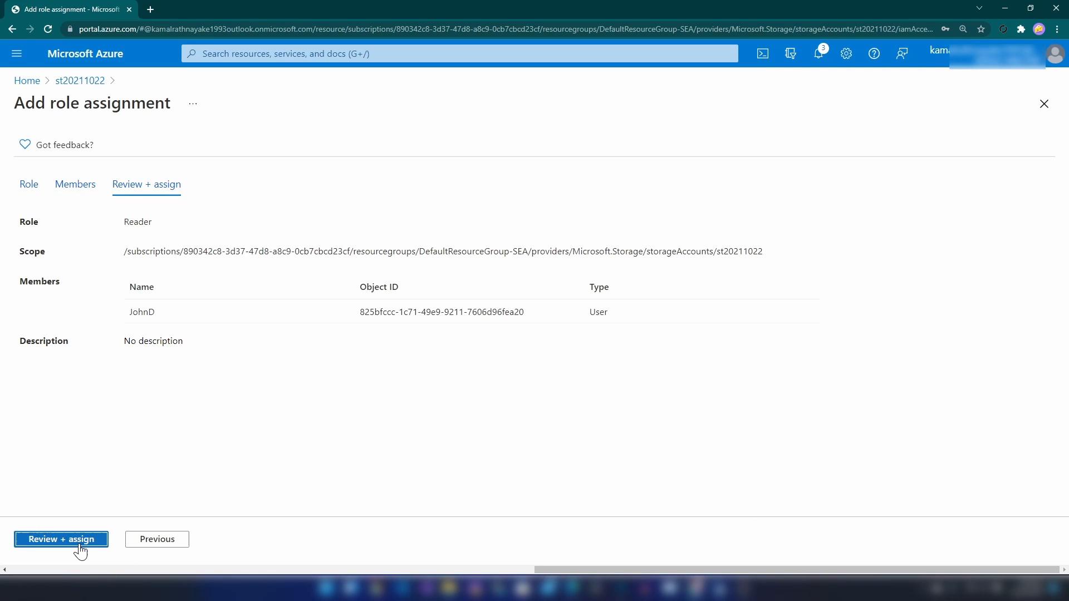
- Assign the Reader role and view the Role assignments list
{"action": "left_click", "coordinate": [61, 540]}
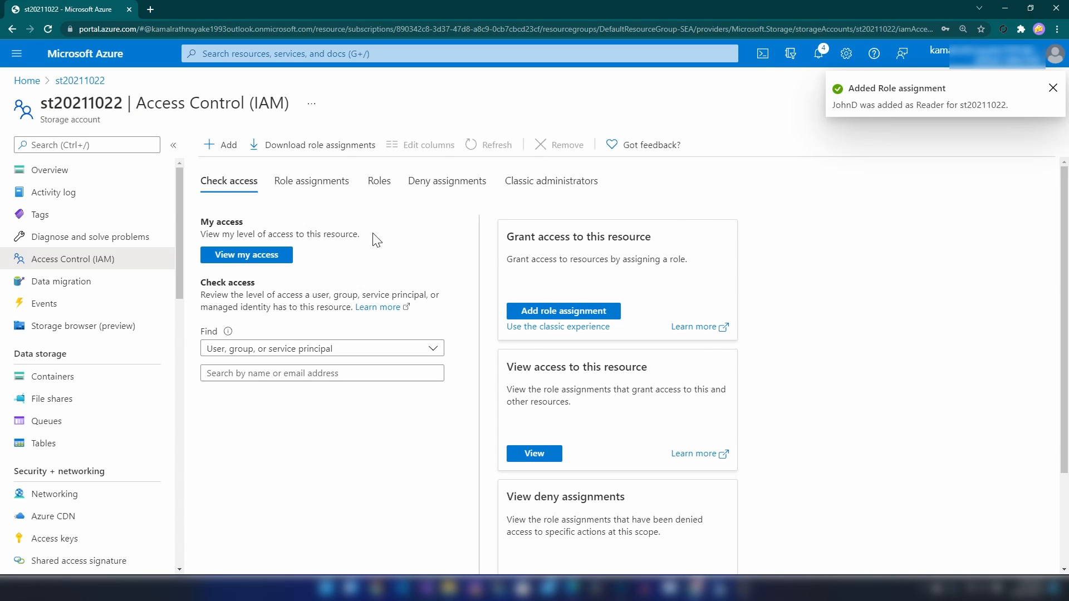
{"action": "mouse_move", "coordinate": [352, 466]}
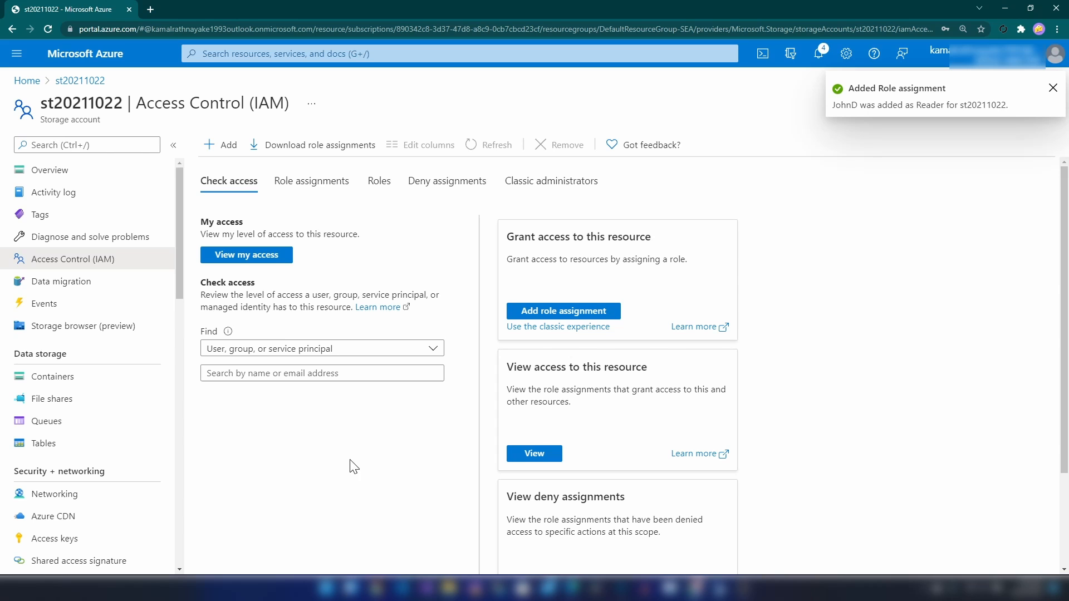
{"action": "left_click", "coordinate": [312, 180]}
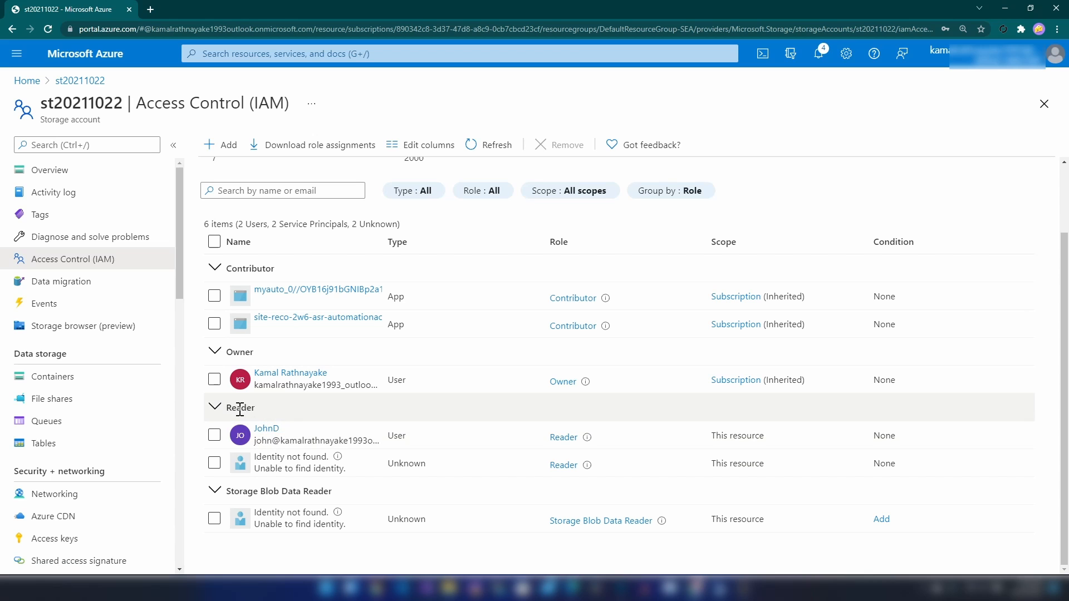
{"action": "mouse_move", "coordinate": [692, 588]}
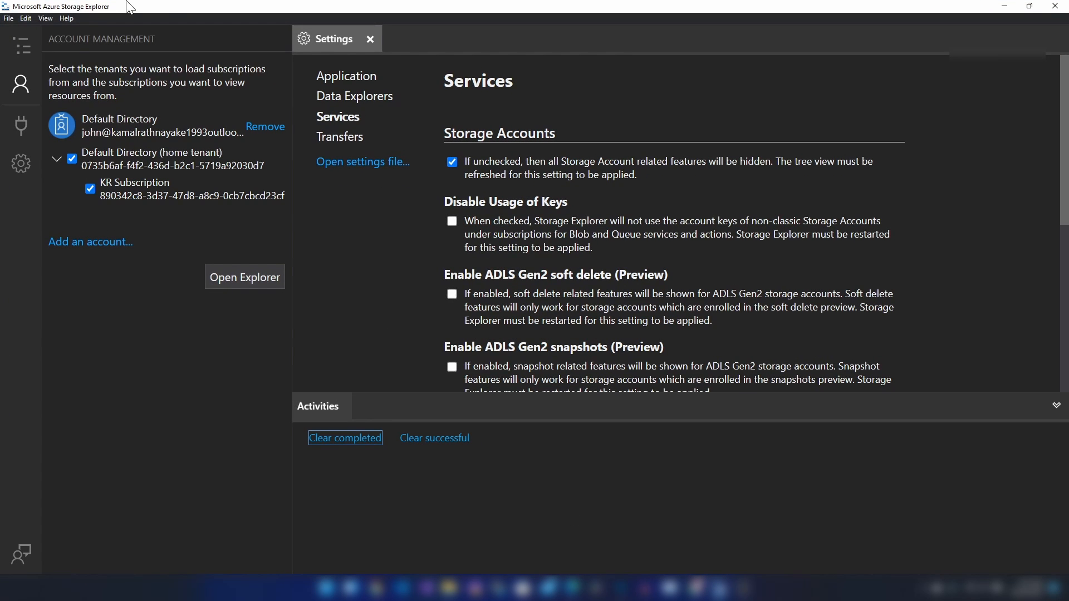
{"action": "mouse_move", "coordinate": [144, 189]}
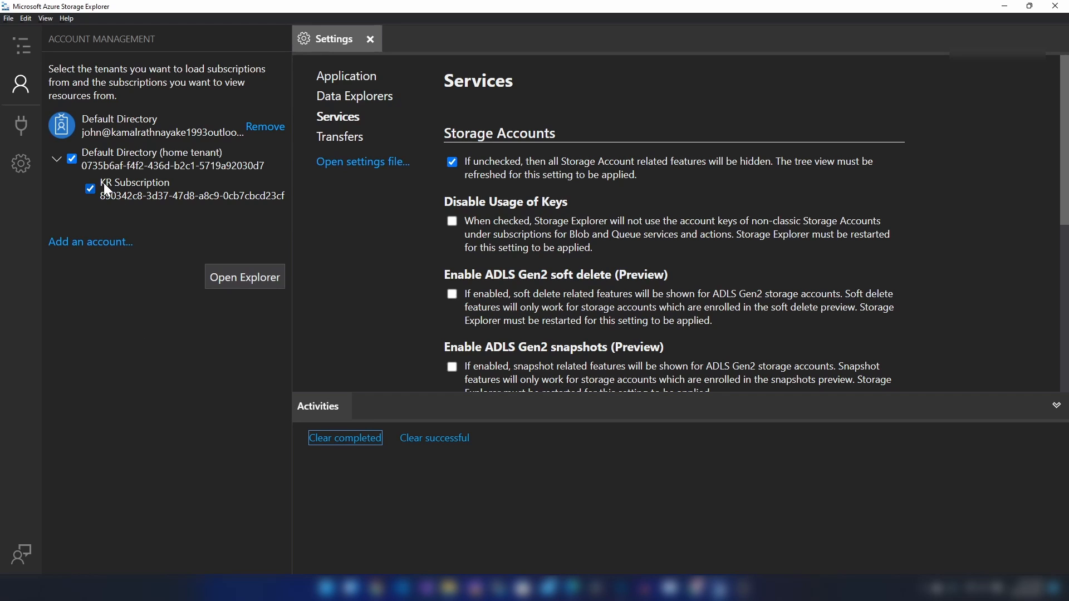
{"action": "mouse_move", "coordinate": [22, 45]}
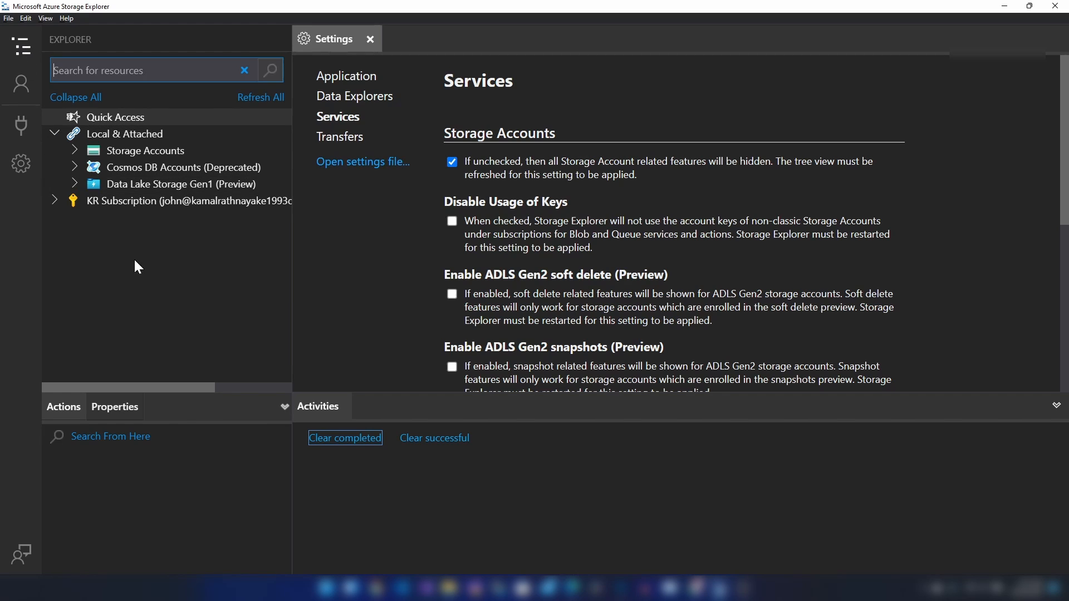
{"action": "mouse_move", "coordinate": [133, 204]}
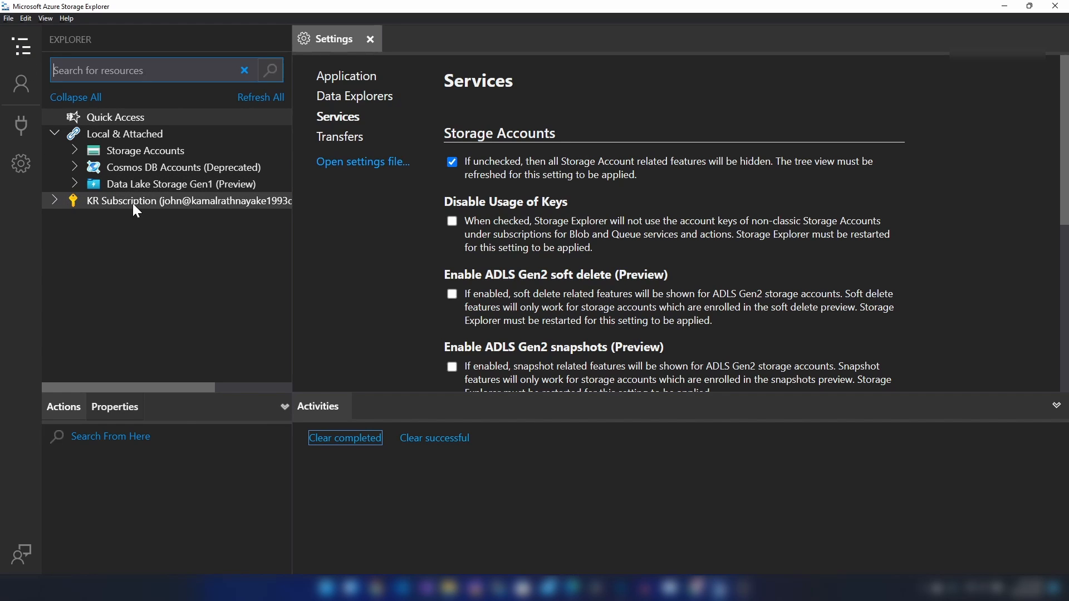
- Expand KR Subscription and st20211022, then try listing its Blob Containers
{"action": "left_click", "coordinate": [55, 201]}
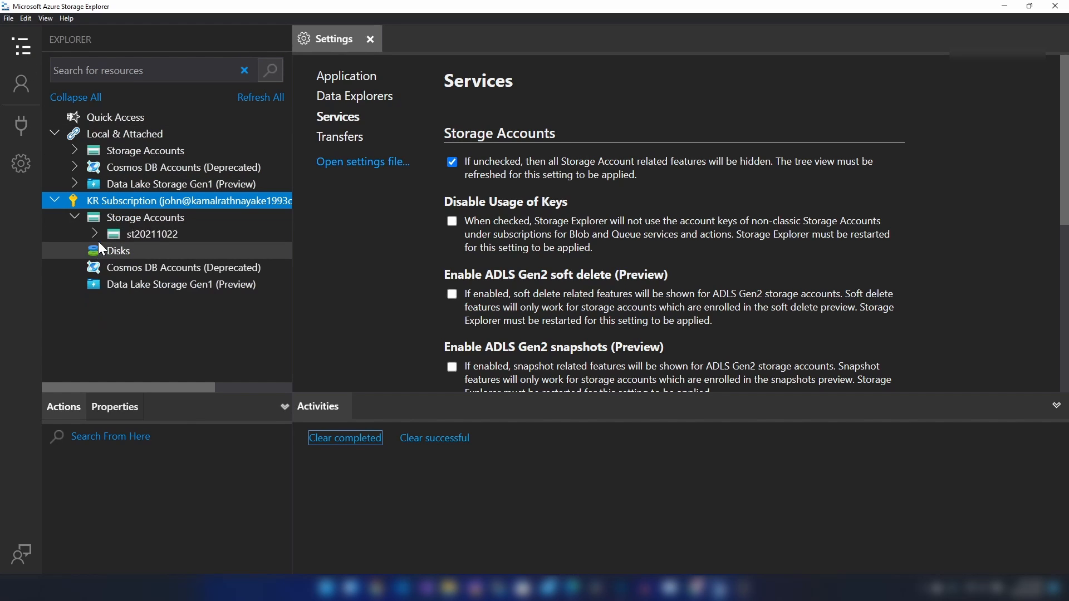
{"action": "left_click", "coordinate": [95, 234]}
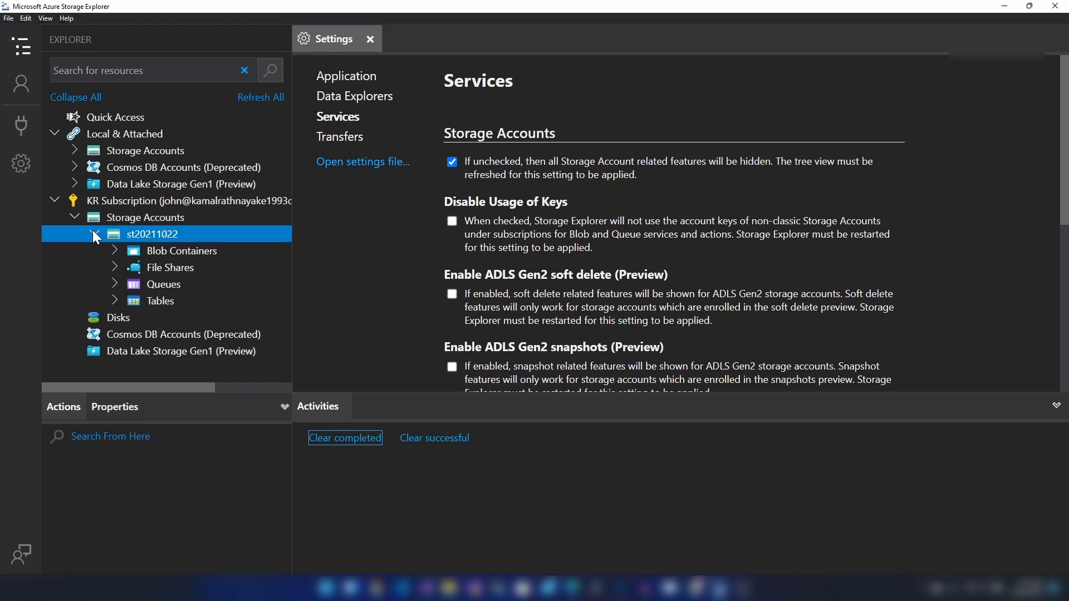
{"action": "left_click", "coordinate": [181, 251]}
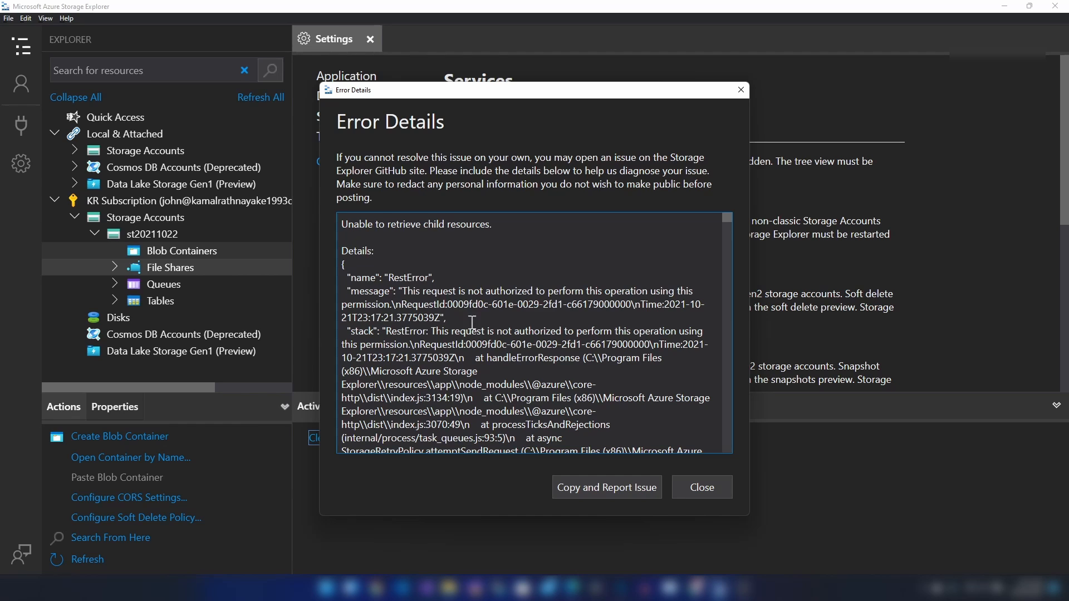
{"action": "mouse_move", "coordinate": [296, 285]}
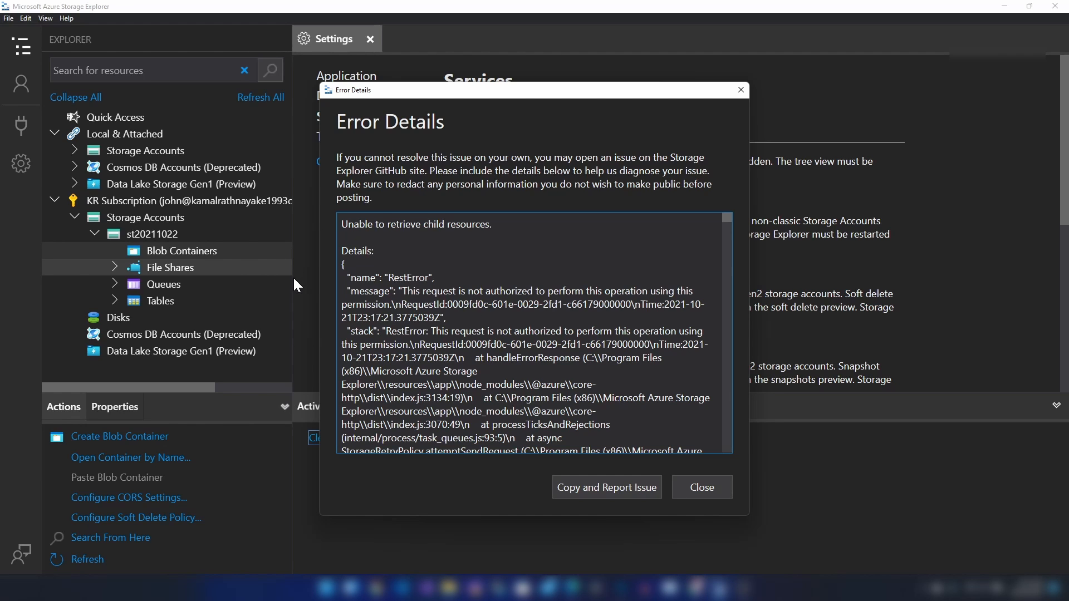
{"action": "mouse_move", "coordinate": [701, 487]}
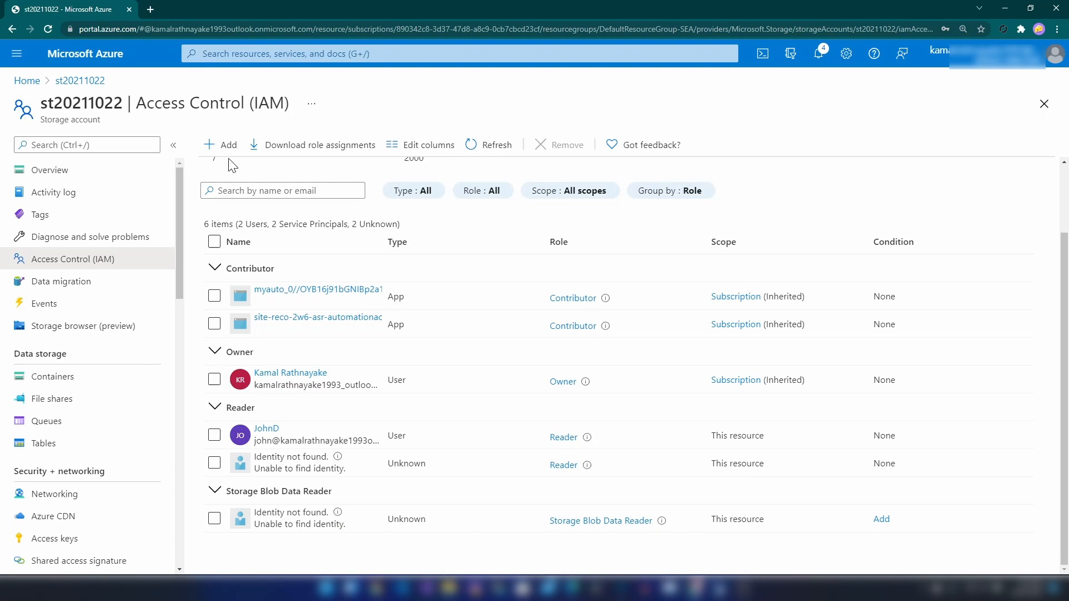
- Start a Storage Blob Data Reader role assignment on st20211022
{"action": "left_click", "coordinate": [220, 145]}
{"action": "type", "text": "STORAGE DATA"}
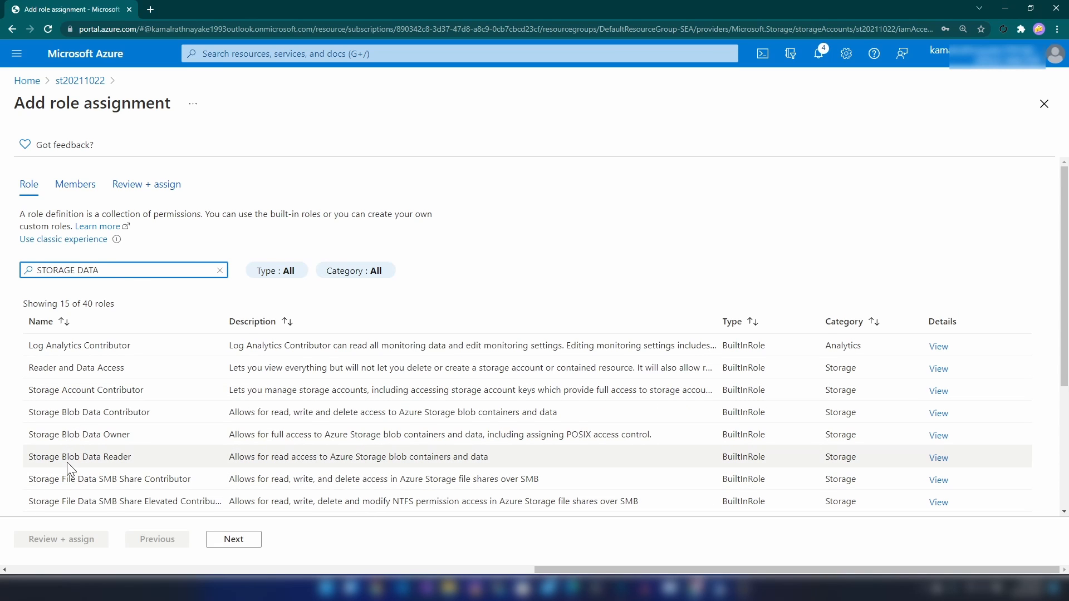
{"action": "left_click", "coordinate": [79, 456]}
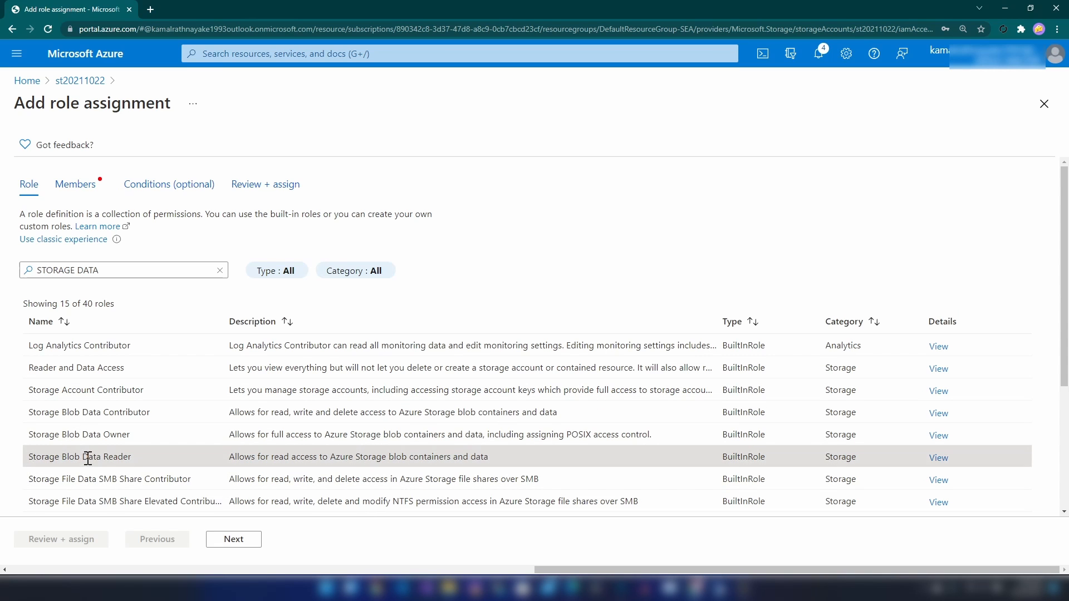
{"action": "left_click", "coordinate": [234, 538]}
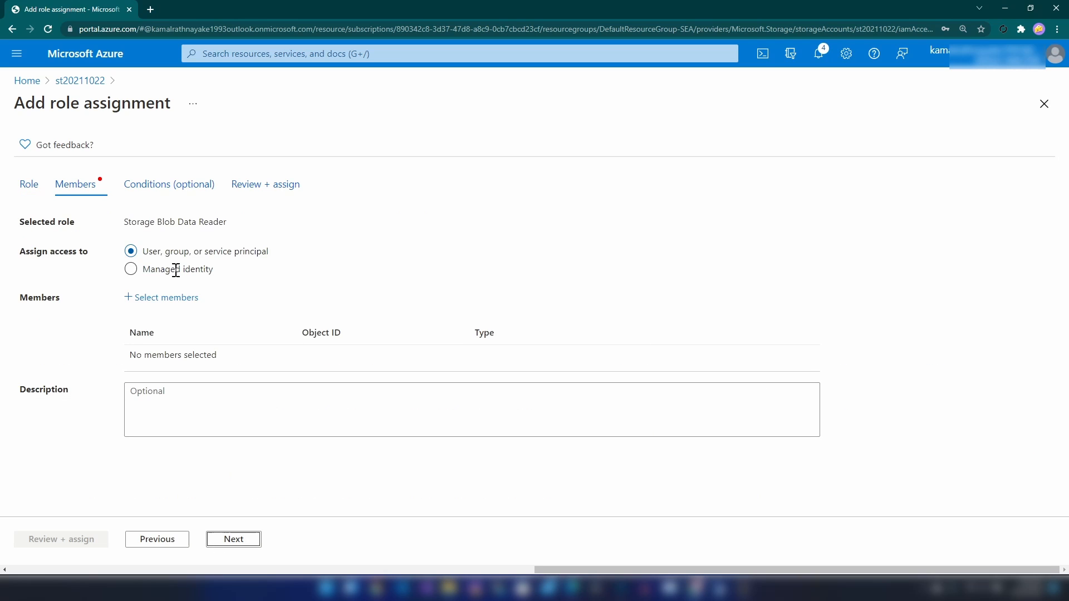
- Select JohnD as member and submit the assignment with Review + assign
{"action": "left_click", "coordinate": [166, 297]}
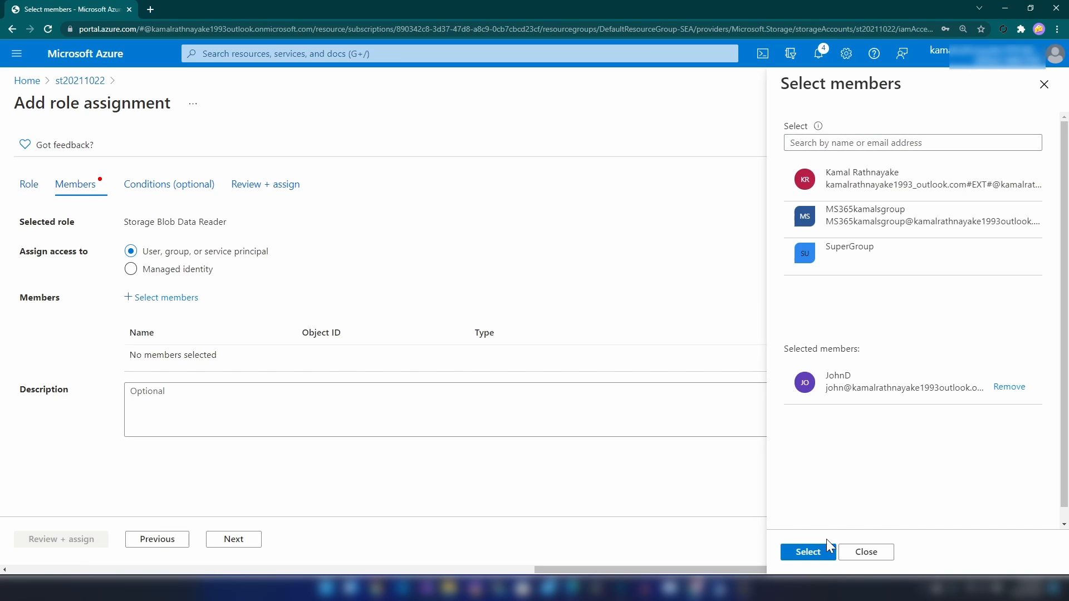
{"action": "left_click", "coordinate": [807, 552]}
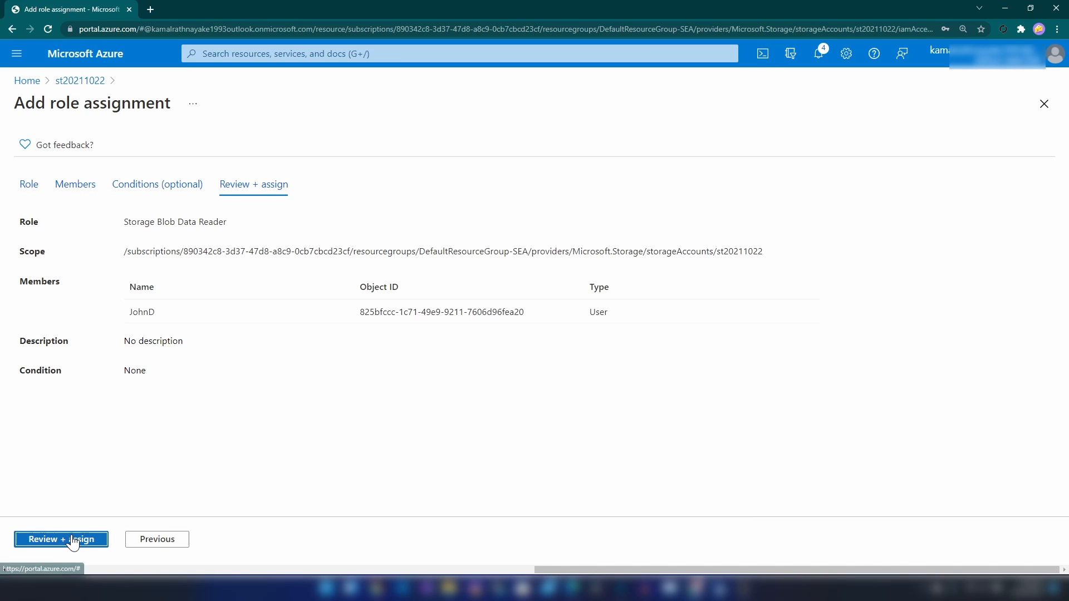
{"action": "left_click", "coordinate": [61, 540]}
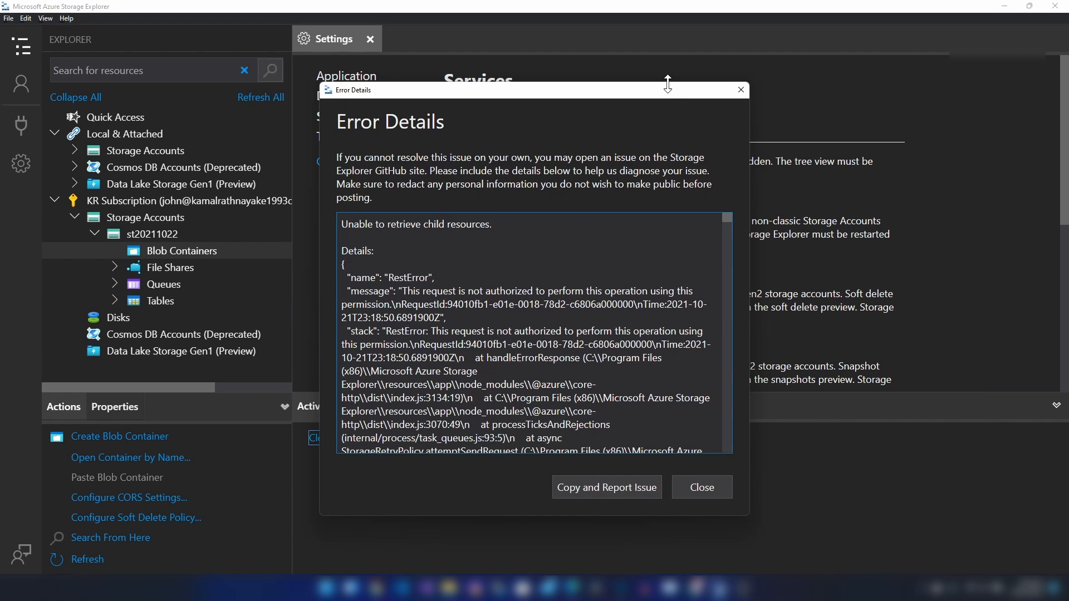
{"action": "mouse_move", "coordinate": [611, 150]}
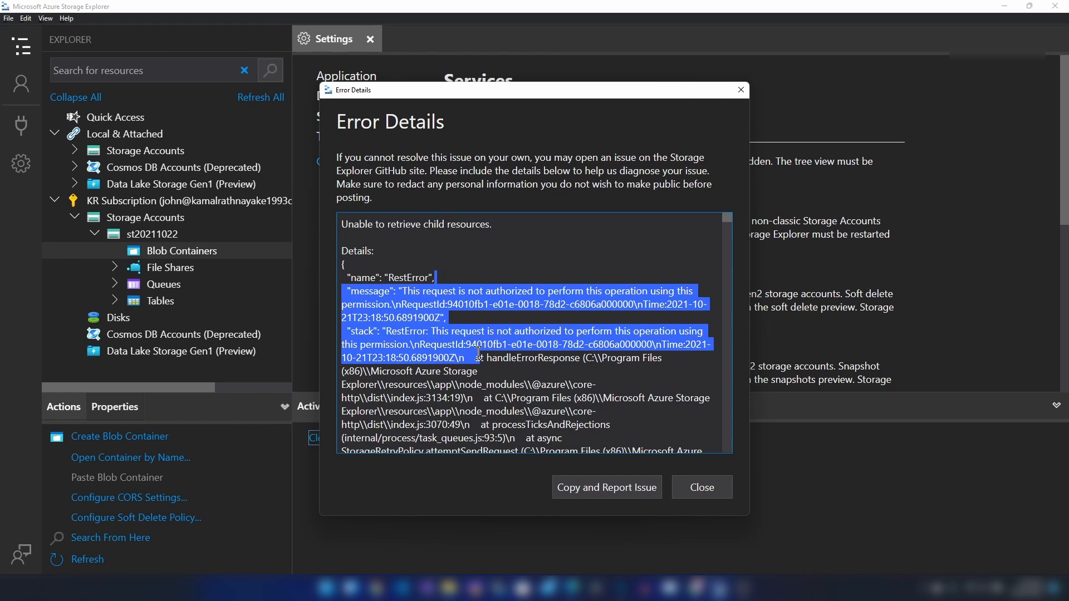
- Close the Error Details dialog reporting the unauthorized blob access
{"action": "left_click", "coordinate": [701, 486]}
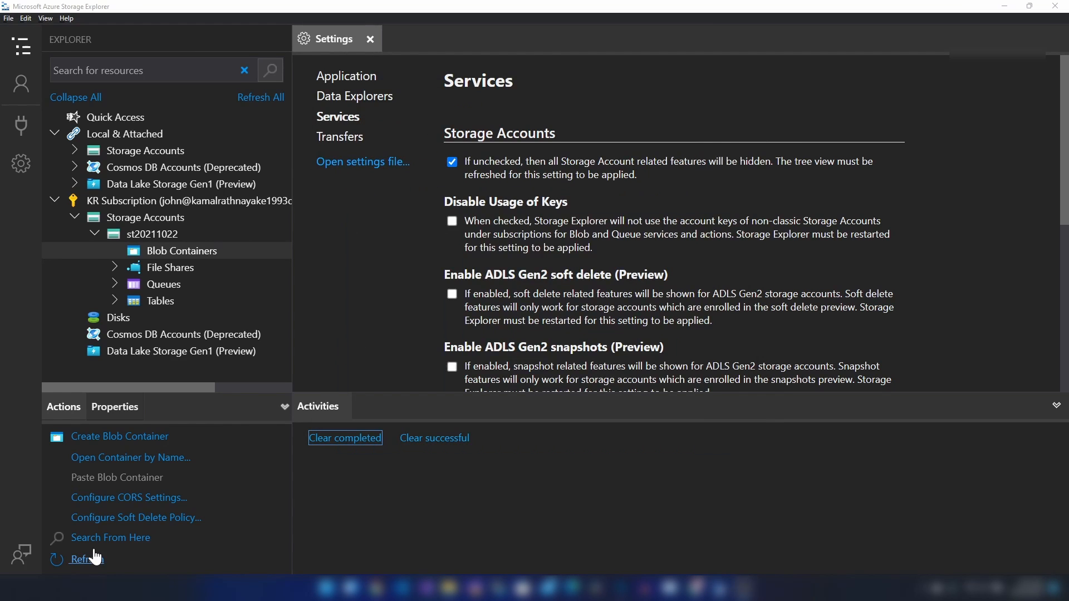
- Refresh st20211022, open container1, and view the azure.png image
{"action": "left_click", "coordinate": [97, 235]}
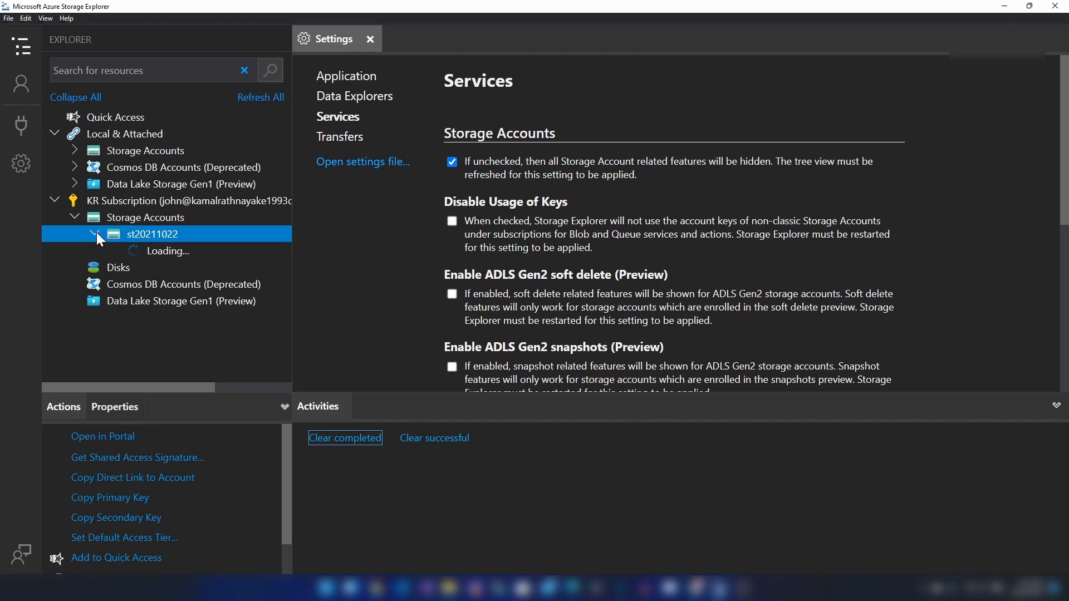
{"action": "left_click", "coordinate": [97, 234]}
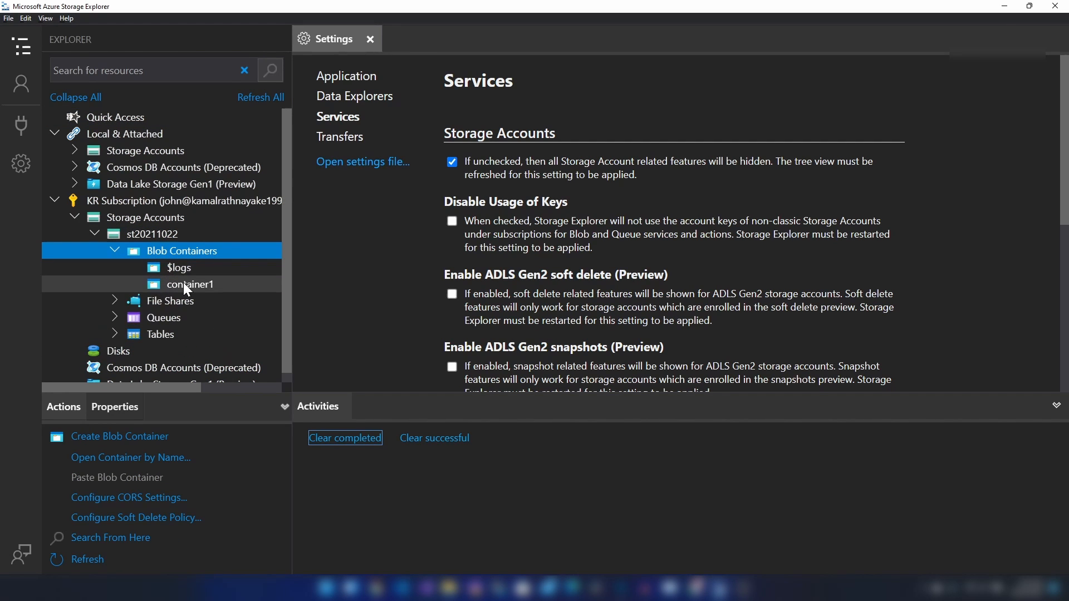
{"action": "left_click", "coordinate": [191, 285]}
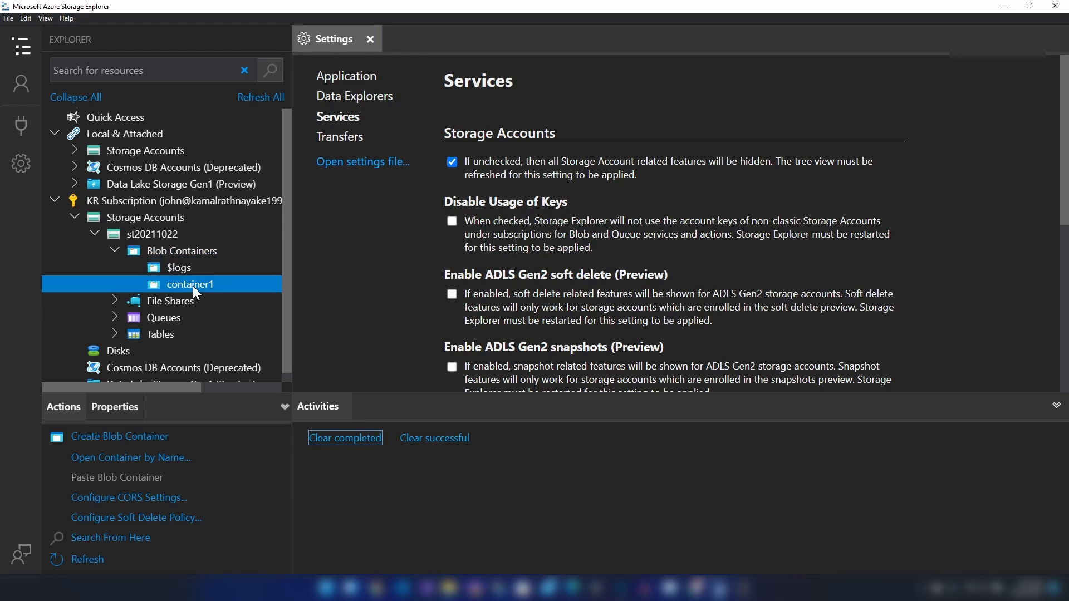
{"action": "double_click", "coordinate": [191, 285]}
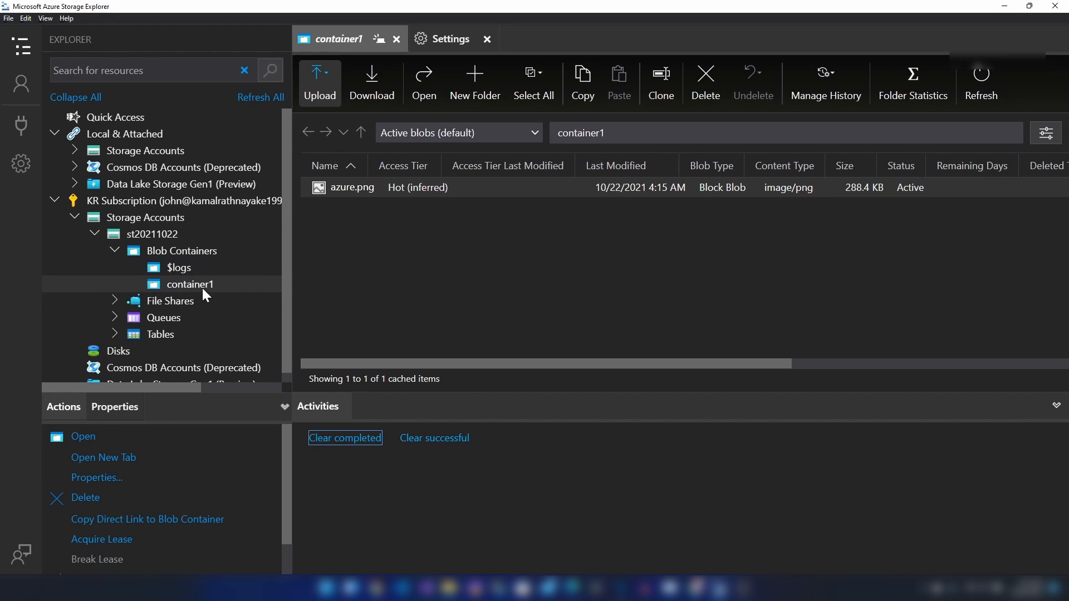
{"action": "left_click", "coordinate": [352, 187]}
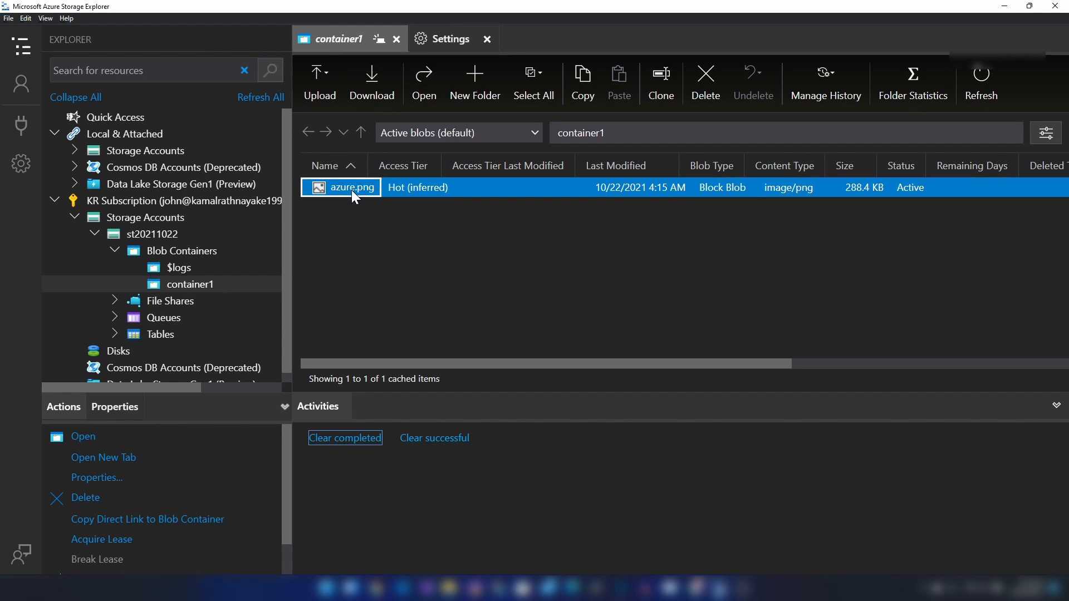
{"action": "double_click", "coordinate": [352, 188]}
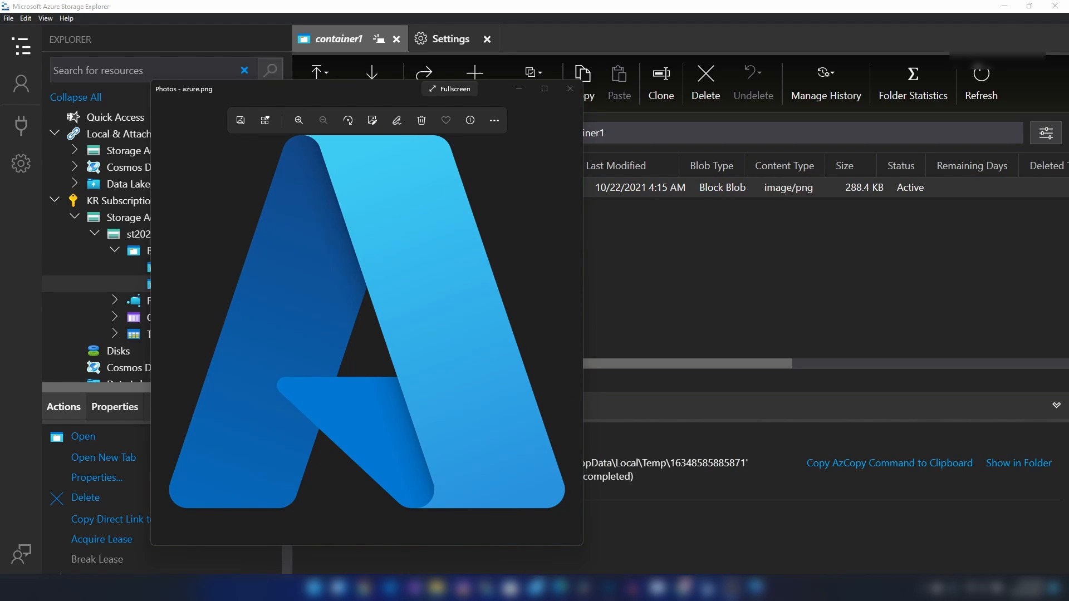